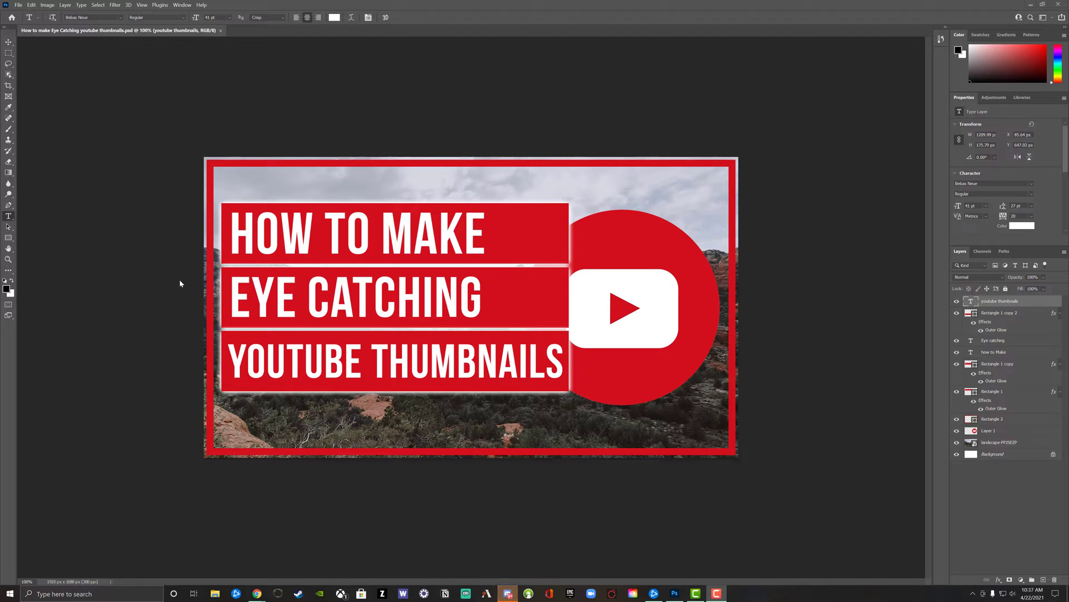
{"action": "mouse_move", "coordinate": [175, 267]}
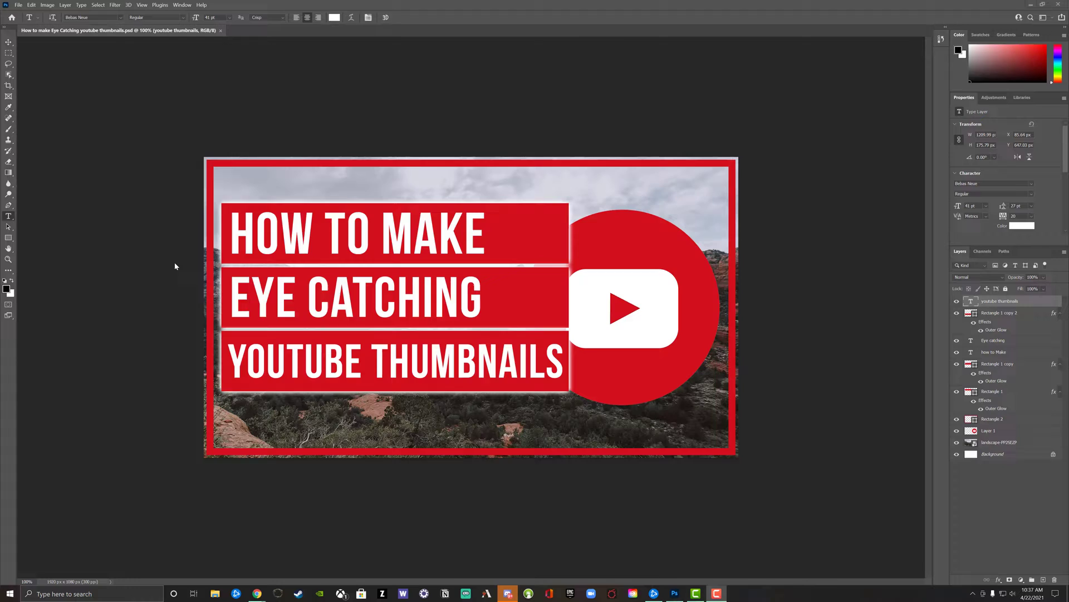
Browse YouTube thumbnail tutorial results for inspiration, then return to the thumbnail design.
{"action": "left_click", "coordinate": [256, 593]}
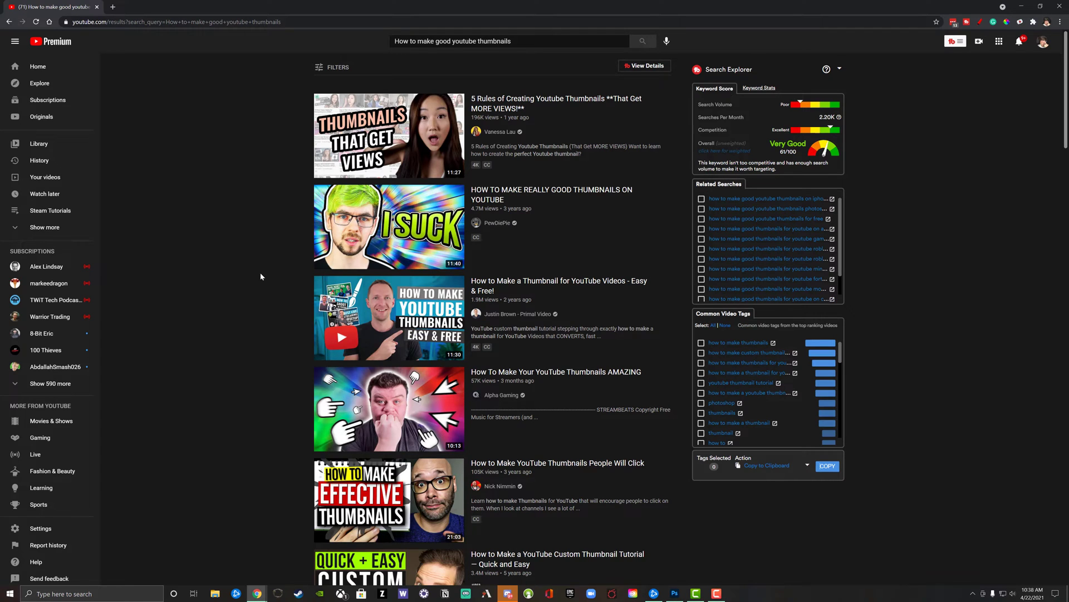
{"action": "mouse_move", "coordinate": [235, 275]}
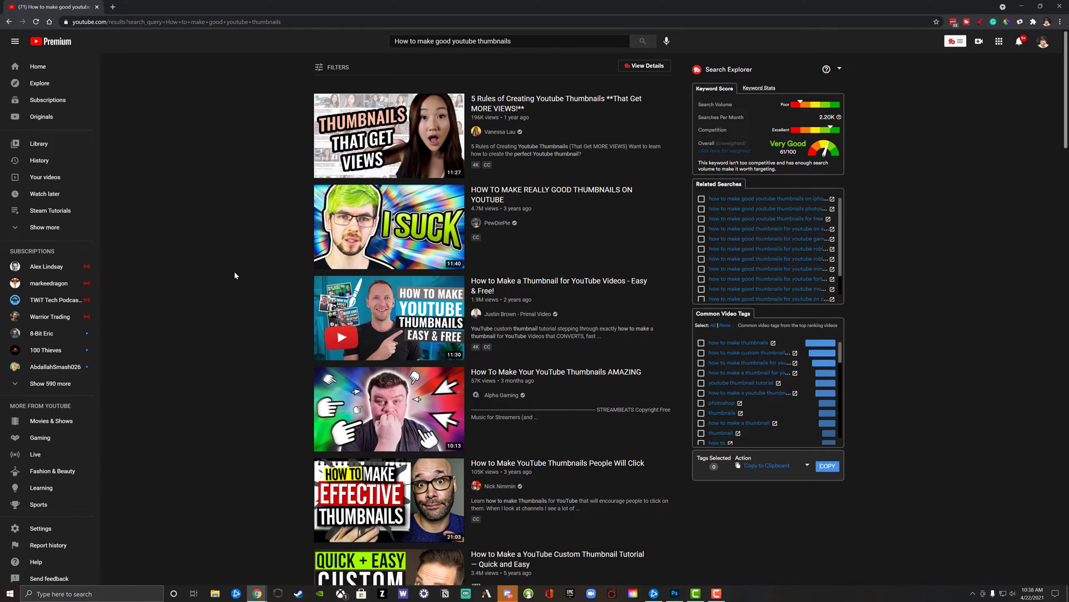
{"action": "scroll", "scroll_direction": "down", "scroll_amount": 3}
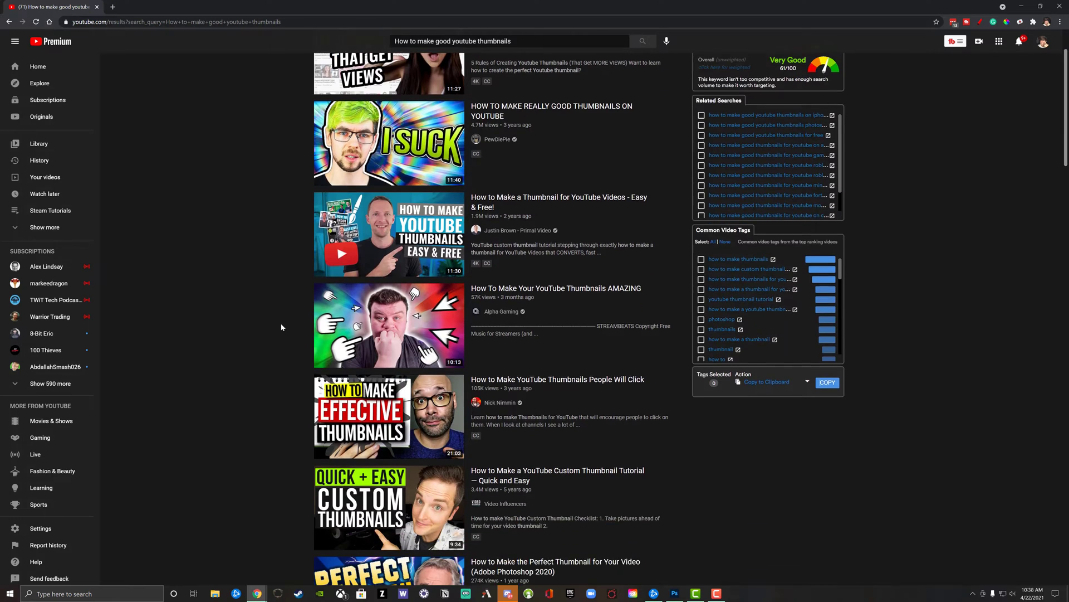
{"action": "scroll", "scroll_direction": "down", "scroll_amount": 3}
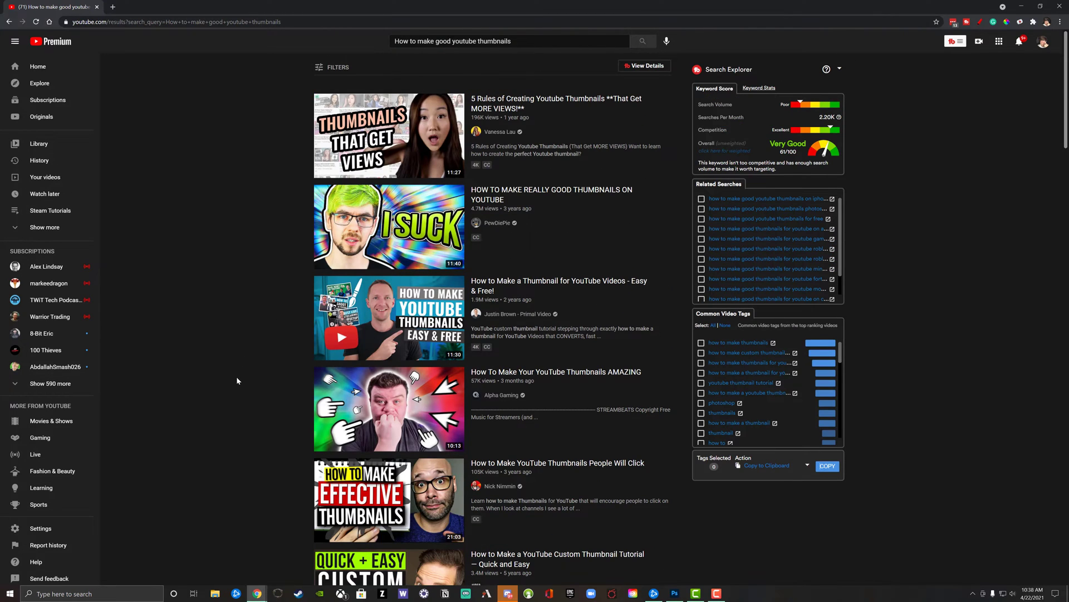
{"action": "scroll", "scroll_direction": "down", "scroll_amount": 3}
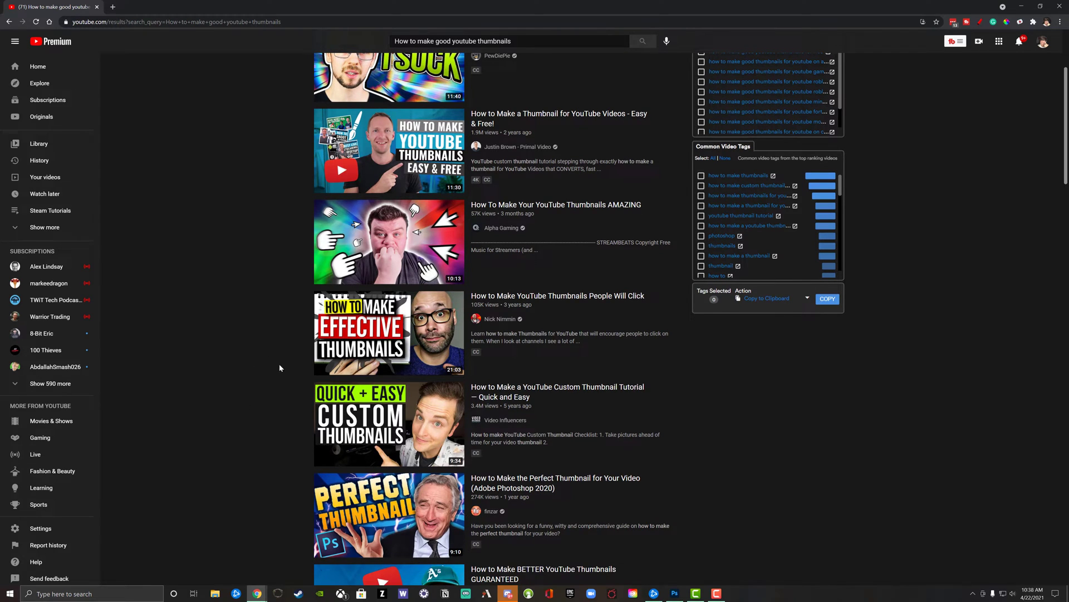
{"action": "mouse_move", "coordinate": [211, 412]}
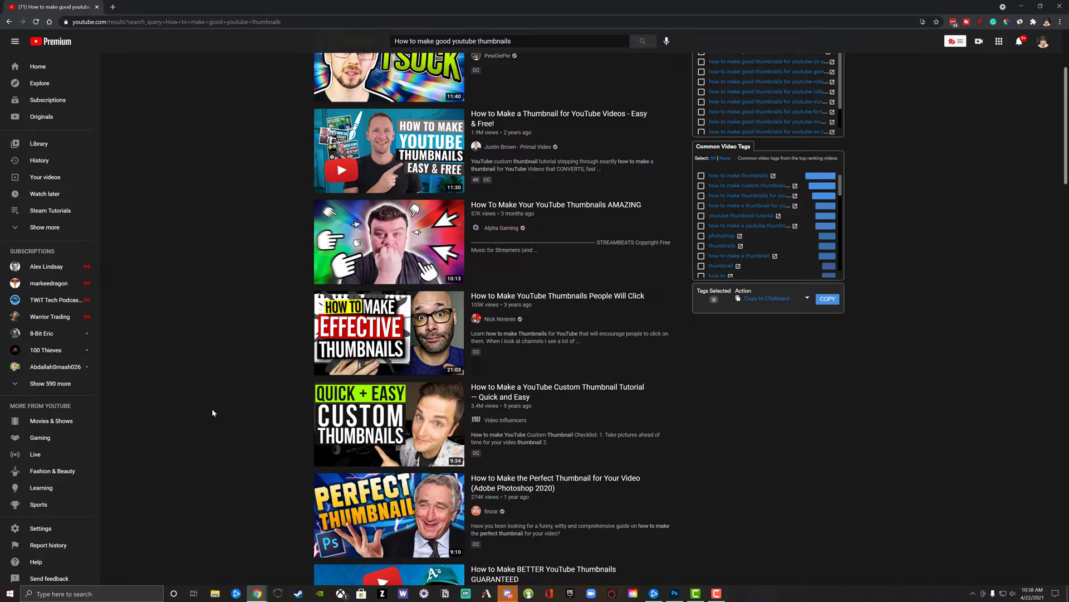
{"action": "scroll", "scroll_direction": "down", "scroll_amount": 3}
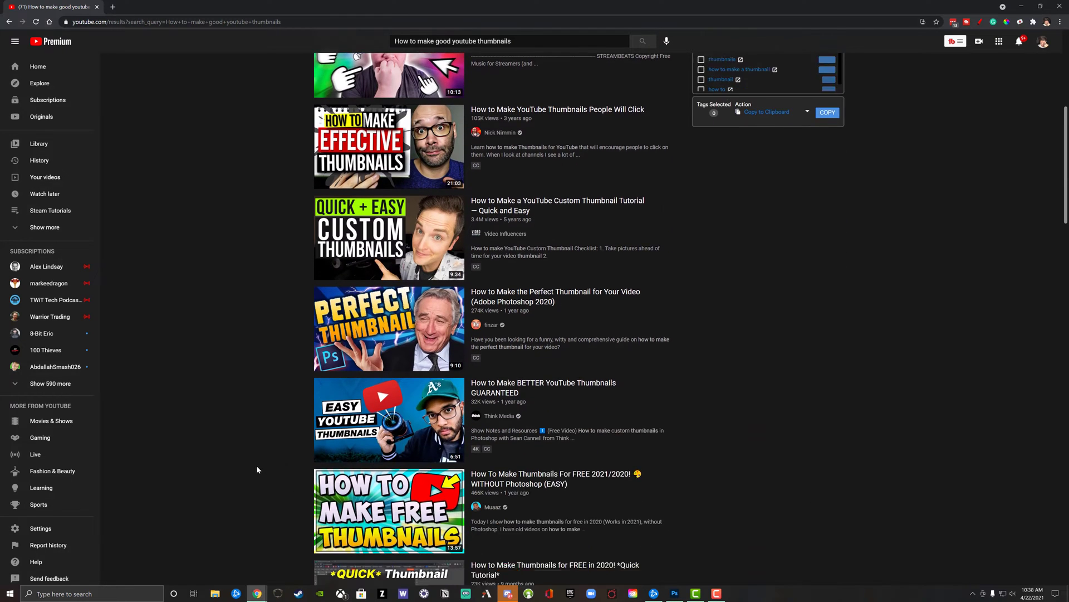
{"action": "scroll", "scroll_direction": "down", "scroll_amount": 3}
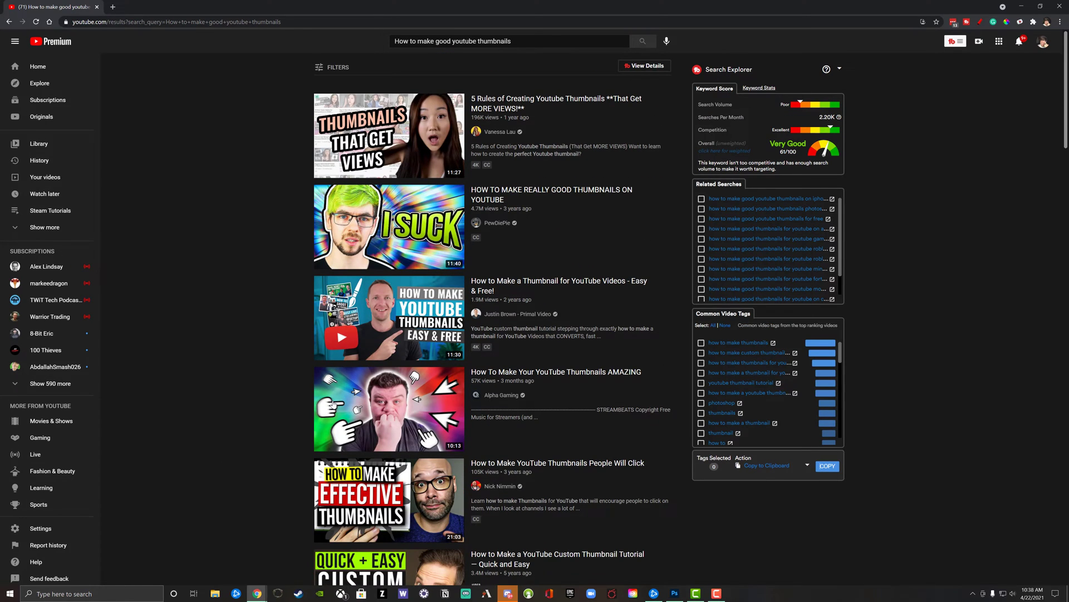
{"action": "mouse_move", "coordinate": [236, 254]}
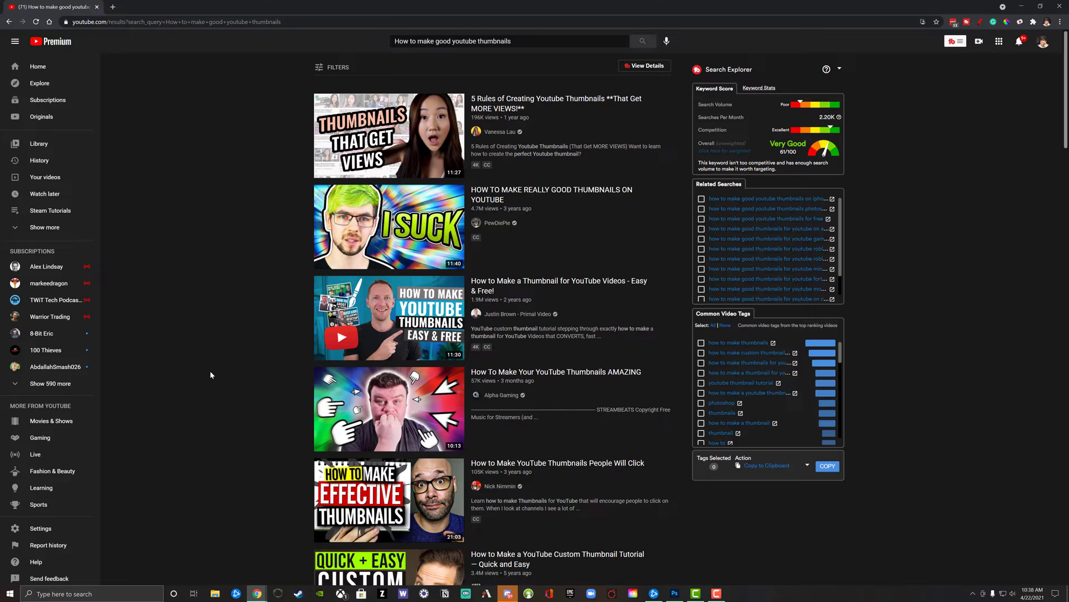
{"action": "scroll", "scroll_direction": "down", "scroll_amount": 3}
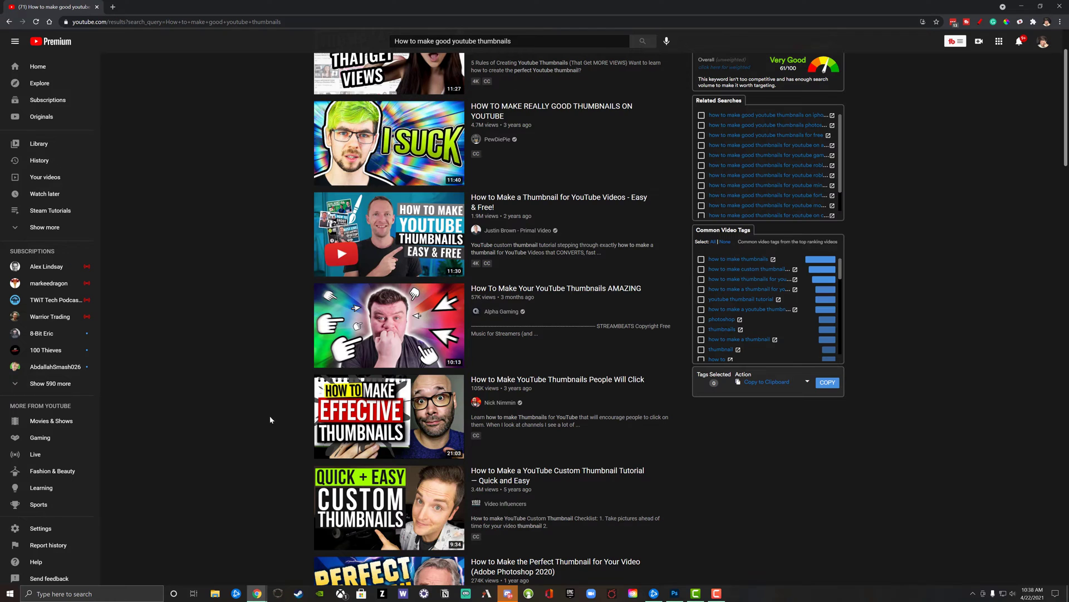
{"action": "scroll", "scroll_direction": "down", "scroll_amount": 3}
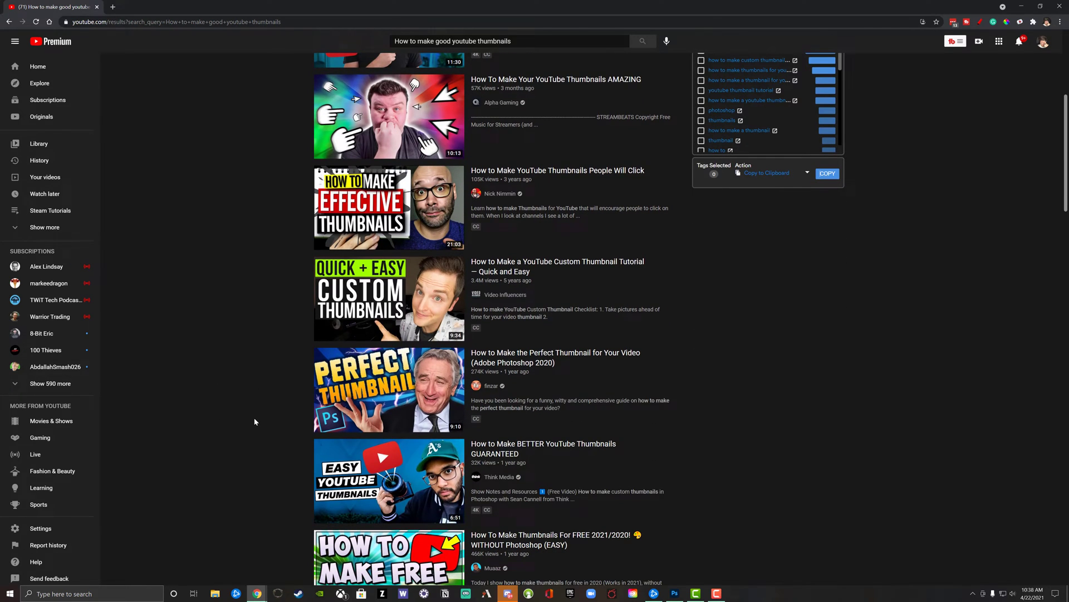
{"action": "scroll", "scroll_direction": "down", "scroll_amount": 3}
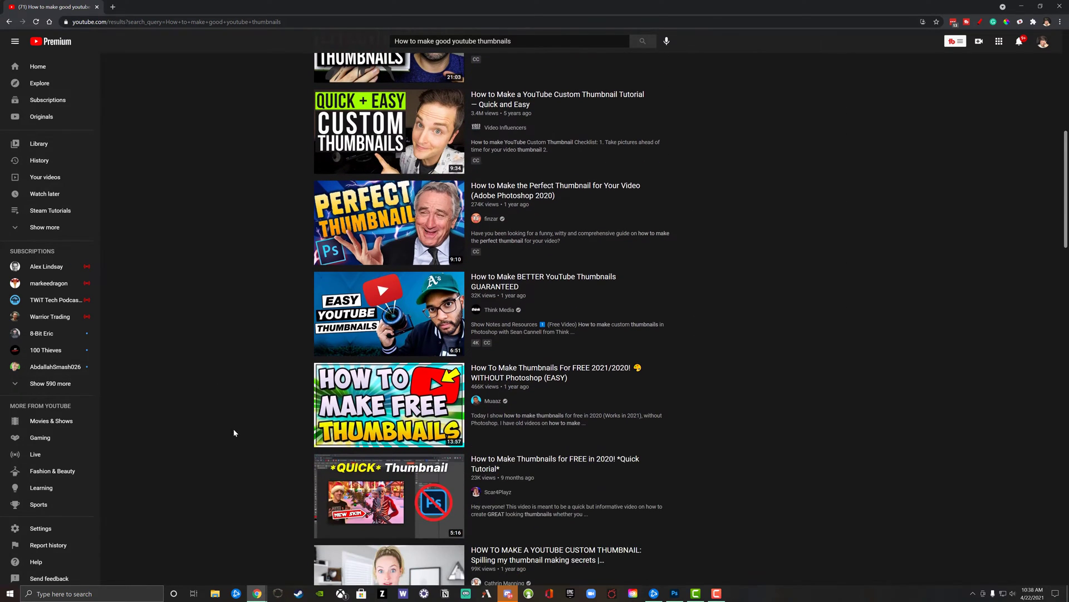
{"action": "mouse_move", "coordinate": [249, 372]}
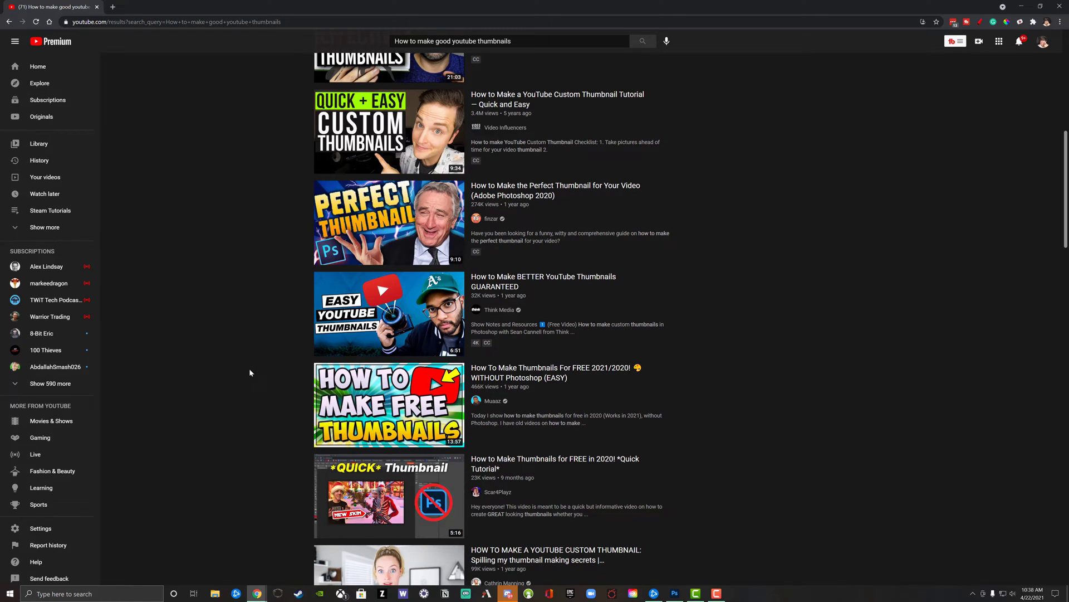
{"action": "mouse_move", "coordinate": [254, 374]}
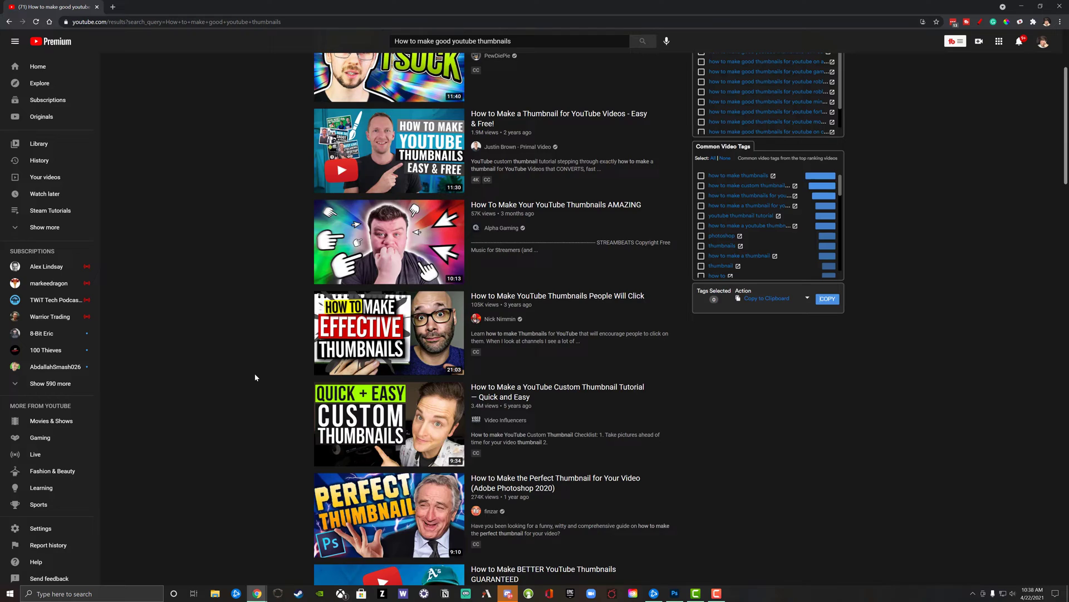
{"action": "left_click", "coordinate": [508, 592]}
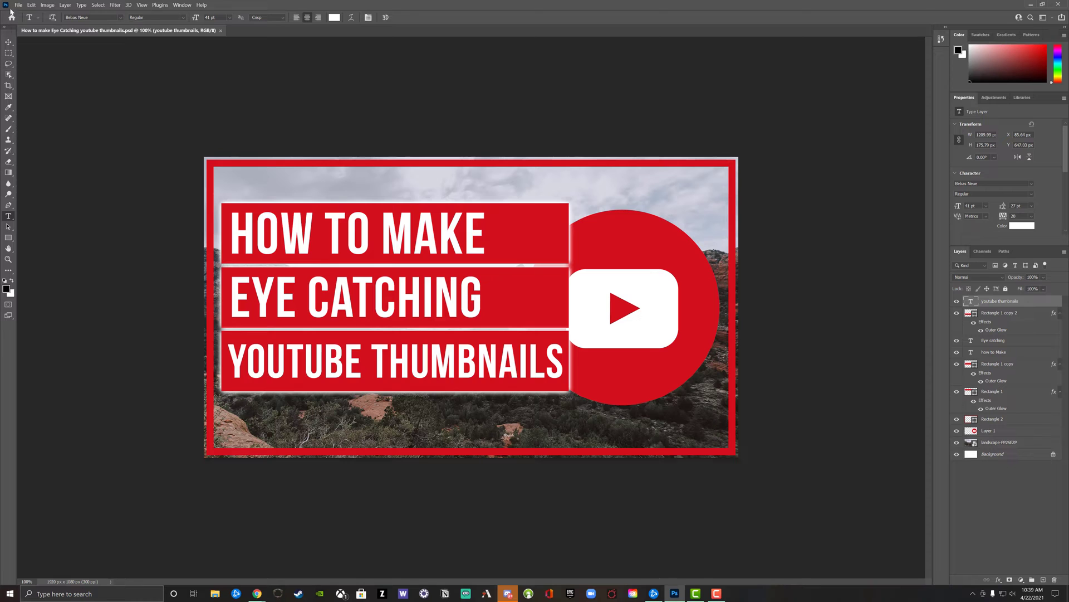
Create a new 1920 × 1080 px document and switch to its Untitled-1 tab.
{"action": "left_click", "coordinate": [19, 5]}
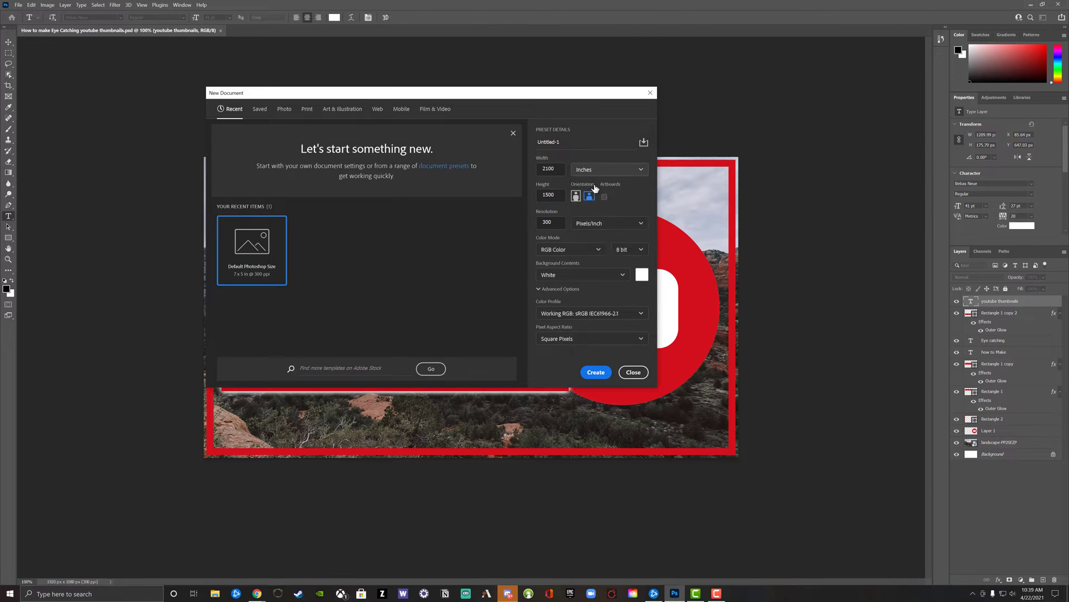
{"action": "left_click", "coordinate": [609, 169]}
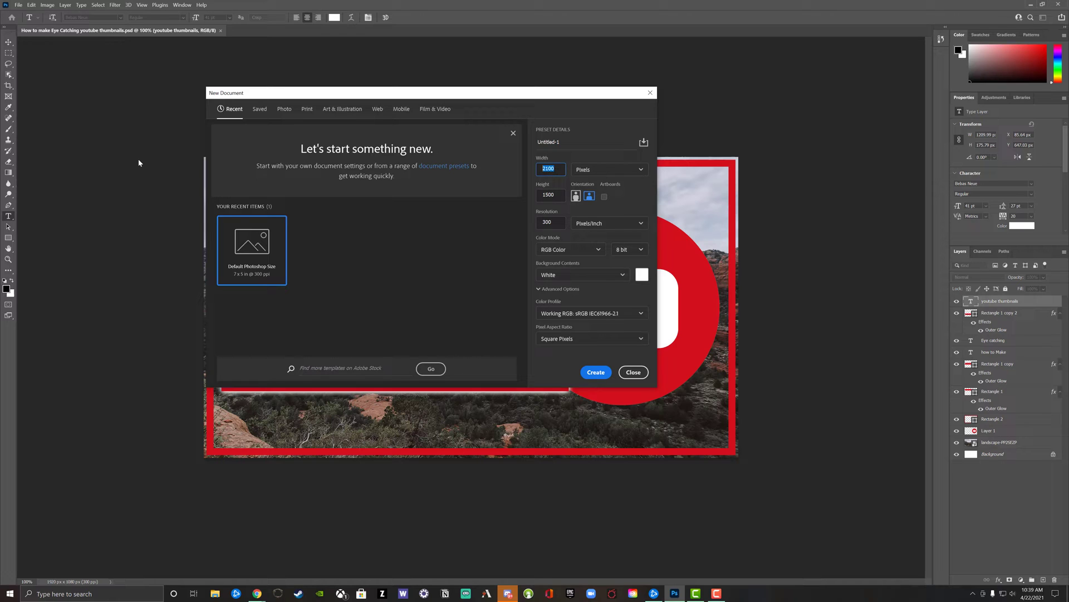
{"action": "type", "text": "1920"}
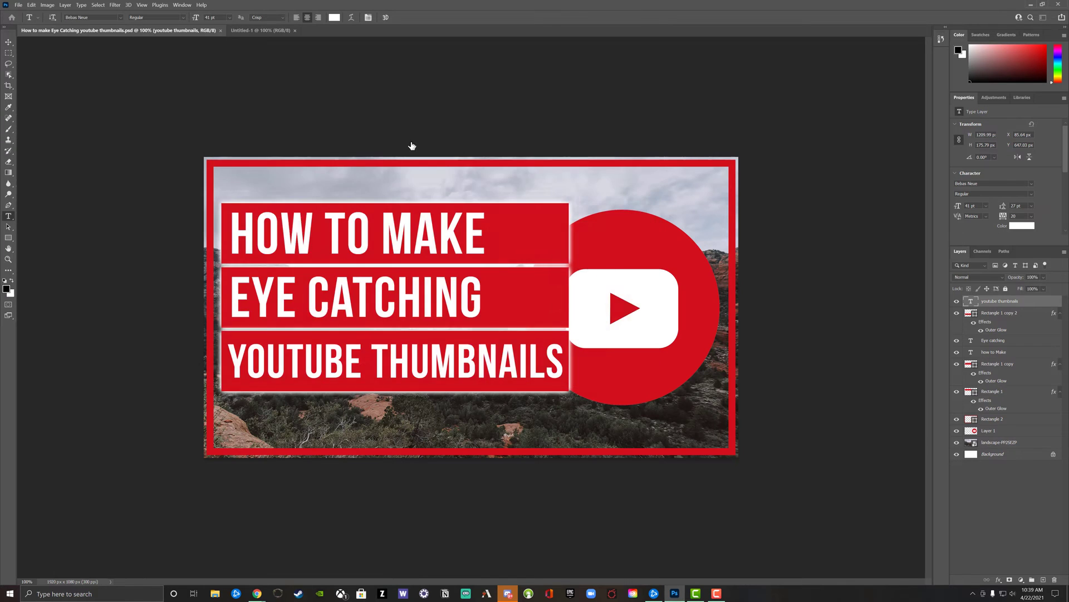
{"action": "left_click", "coordinate": [260, 30]}
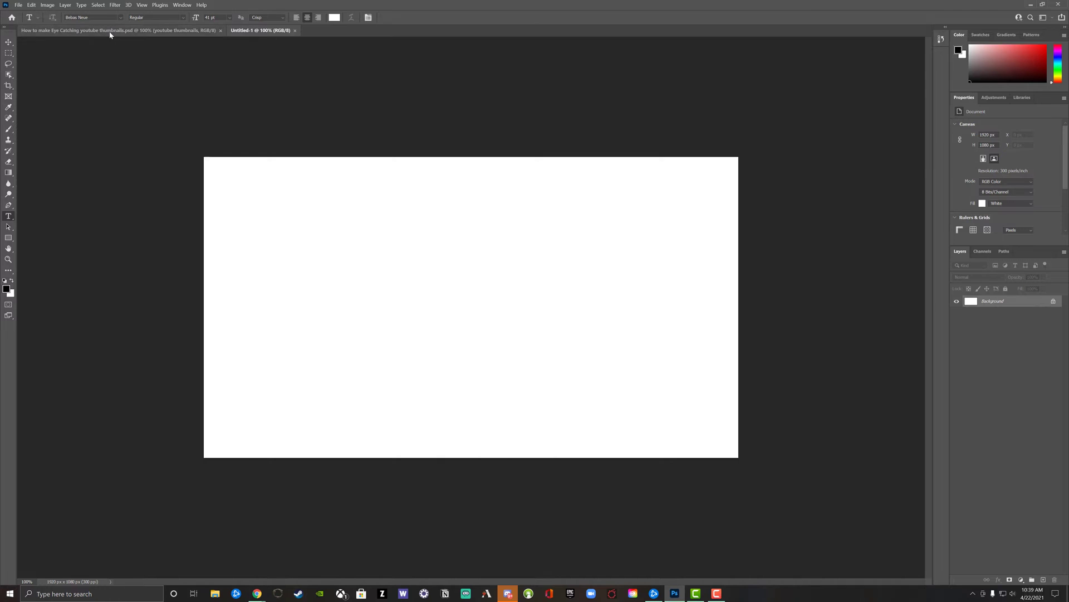
{"action": "left_click", "coordinate": [120, 30]}
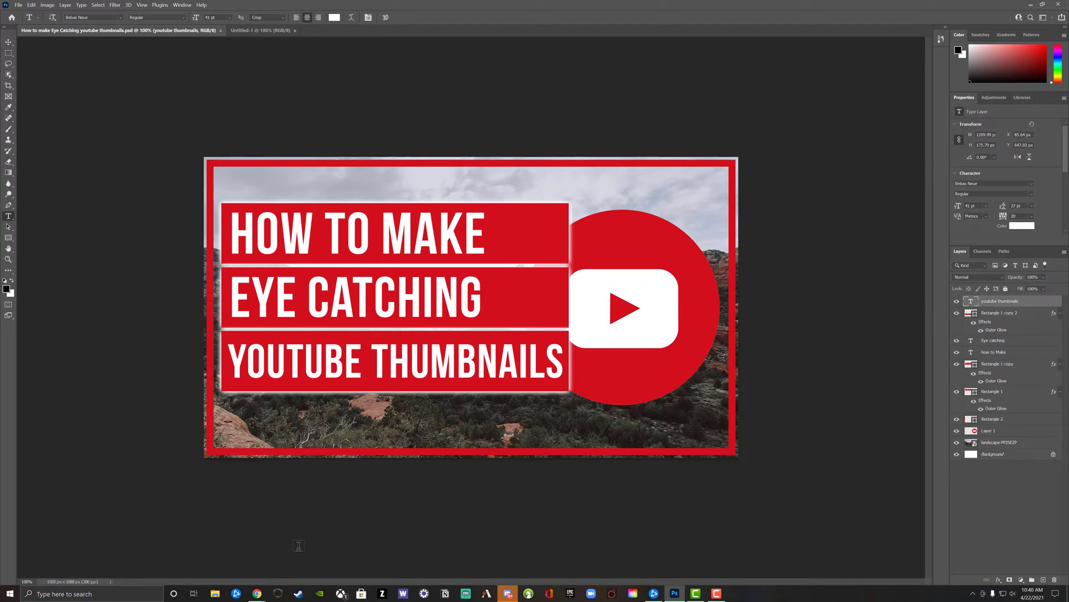
{"action": "key", "text": "alt+tab"}
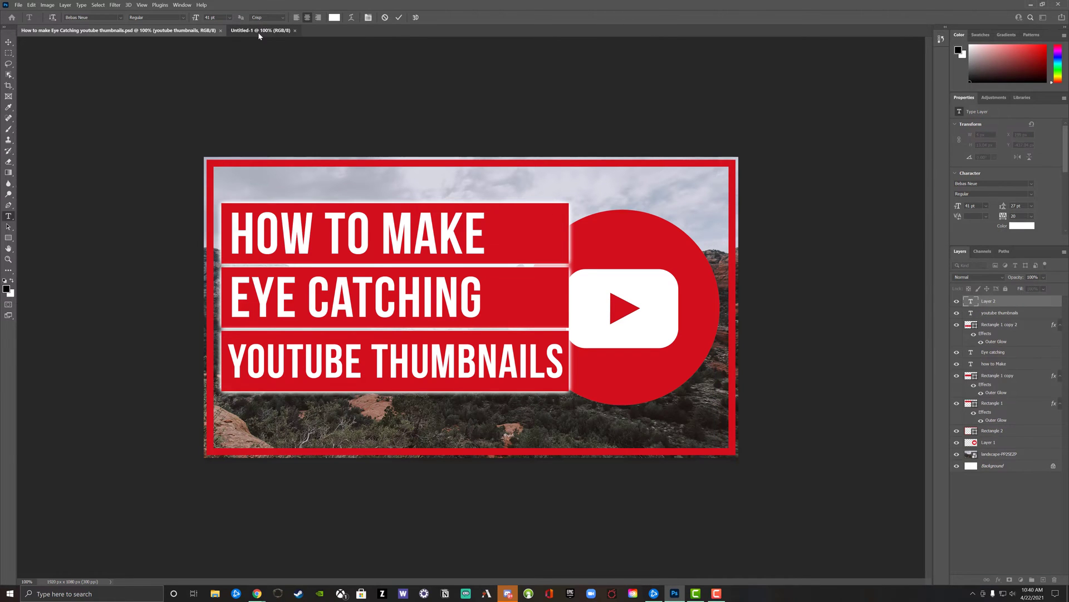
{"action": "left_click", "coordinate": [248, 30]}
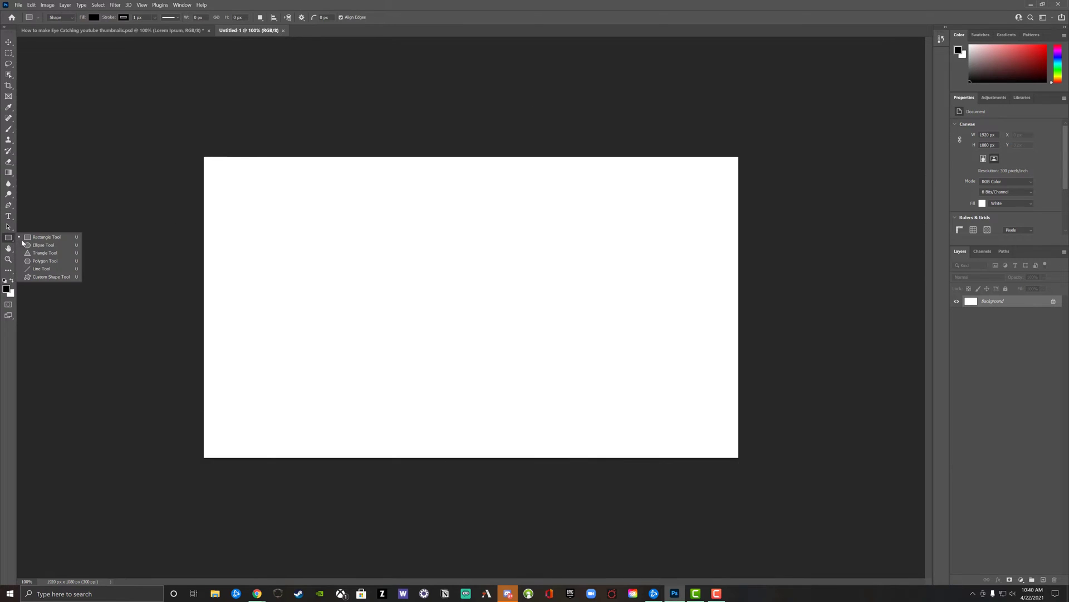
Create a black rectangle of exactly 1900 × 1060 px on the blank canvas.
{"action": "left_click", "coordinate": [46, 236]}
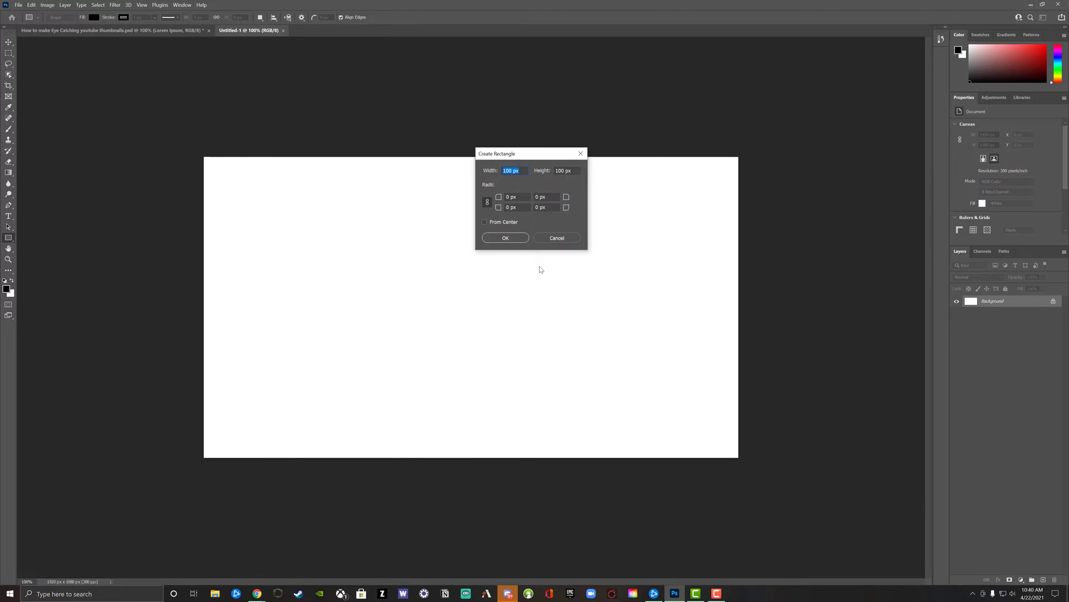
{"action": "type", "text": "1900"}
{"action": "left_click", "coordinate": [567, 170]}
{"action": "type", "text": "1080"}
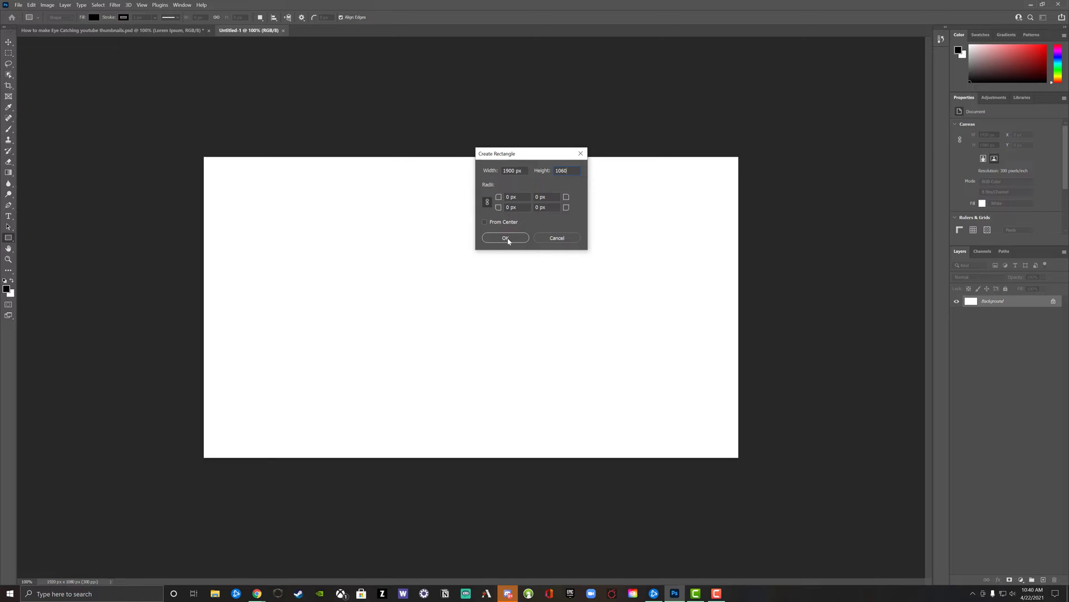
{"action": "left_click", "coordinate": [505, 237]}
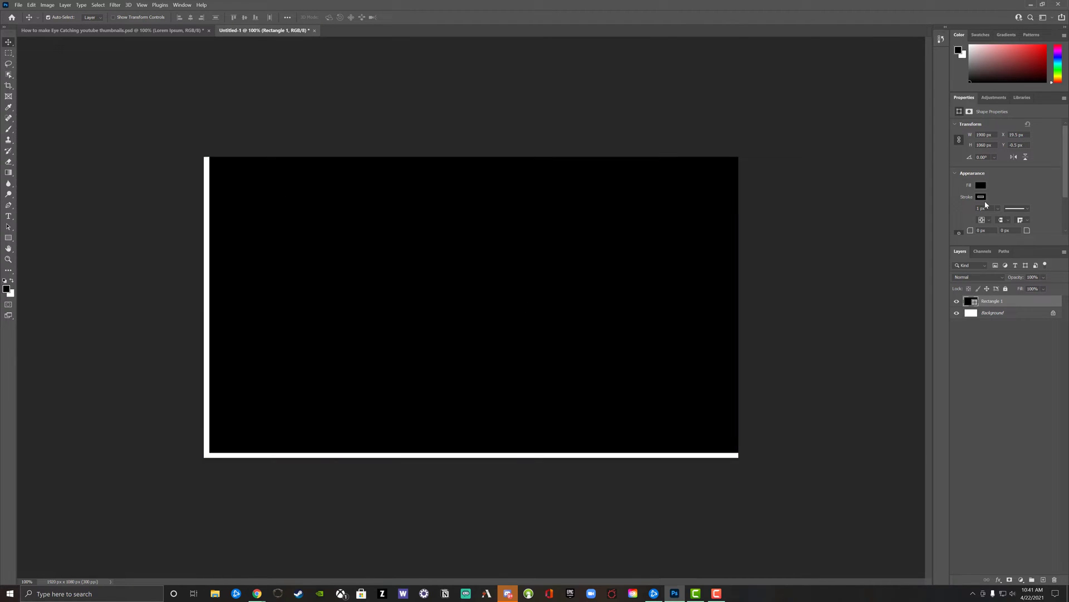
Turn the rectangle into an unfilled border with a thick bright green stroke.
{"action": "left_click", "coordinate": [981, 185]}
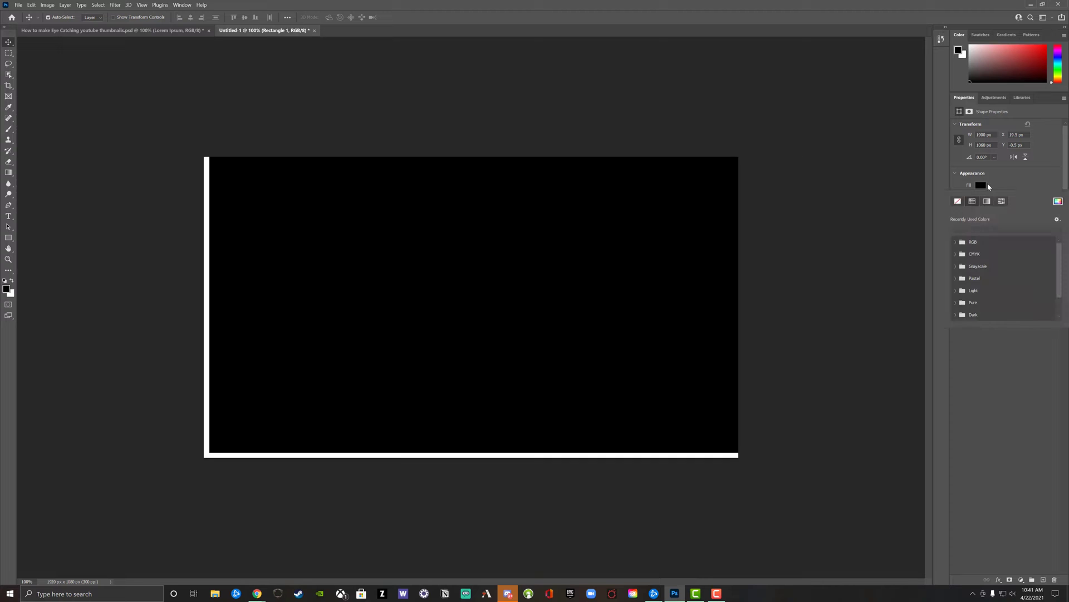
{"action": "left_click", "coordinate": [958, 202]}
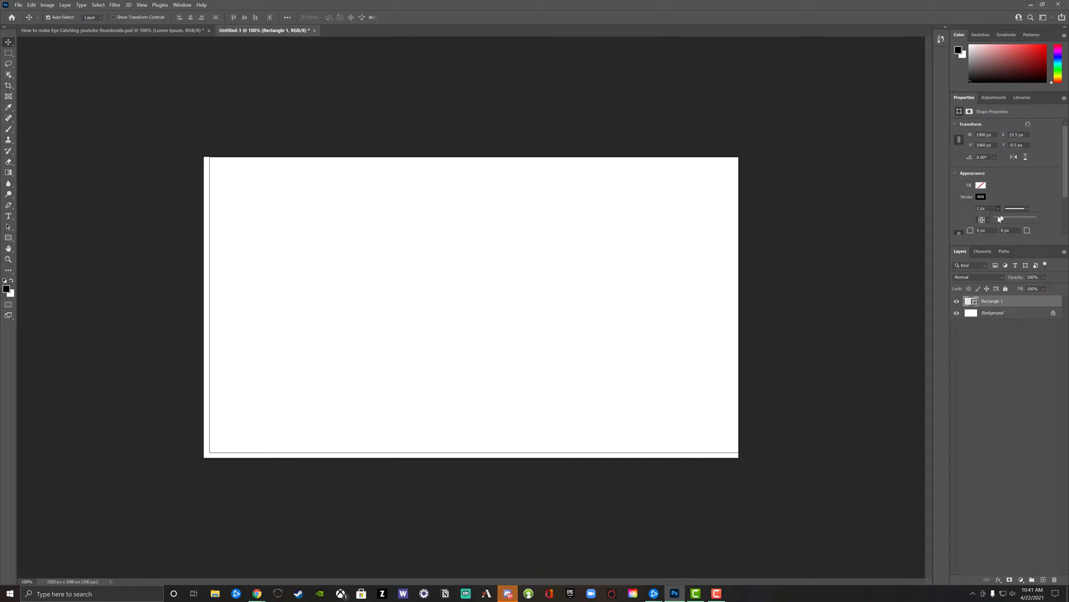
{"action": "left_click_drag", "start_coordinate": [1014, 209], "coordinate": [1004, 208]}
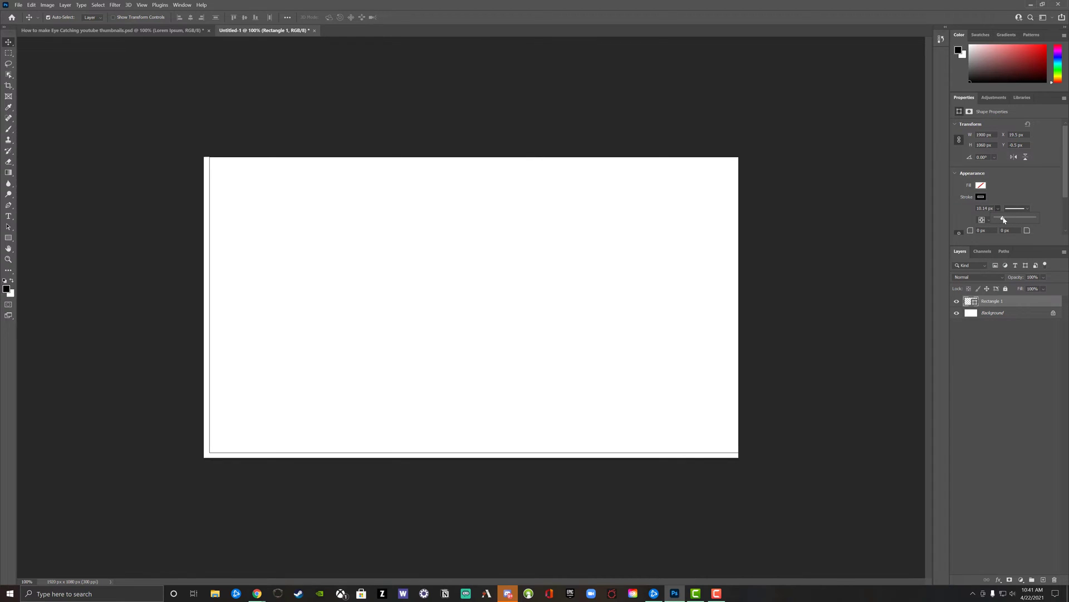
{"action": "left_click", "coordinate": [980, 197]}
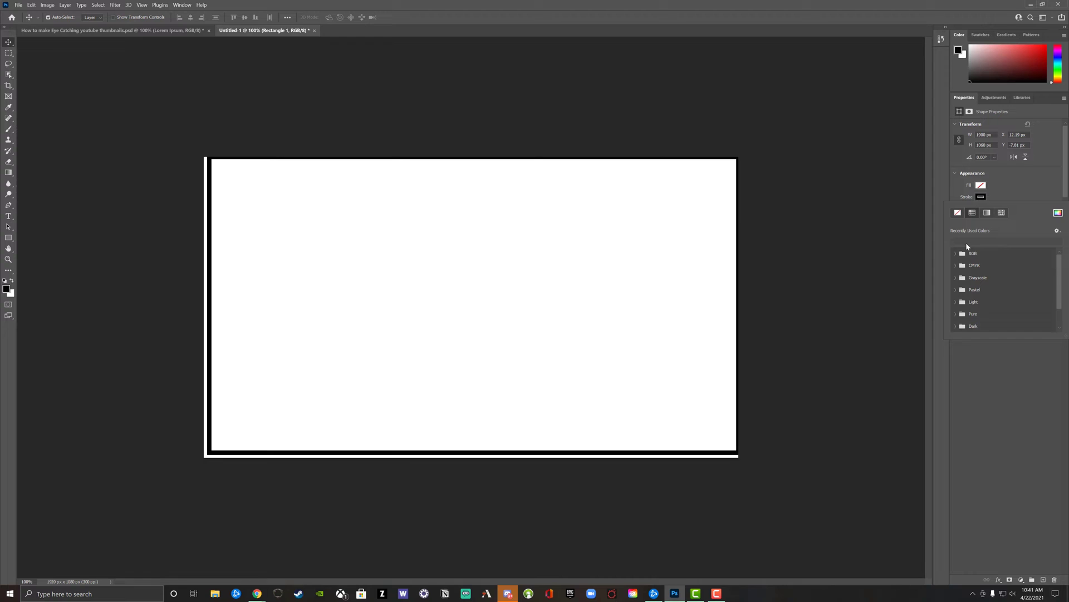
{"action": "left_click", "coordinate": [956, 253]}
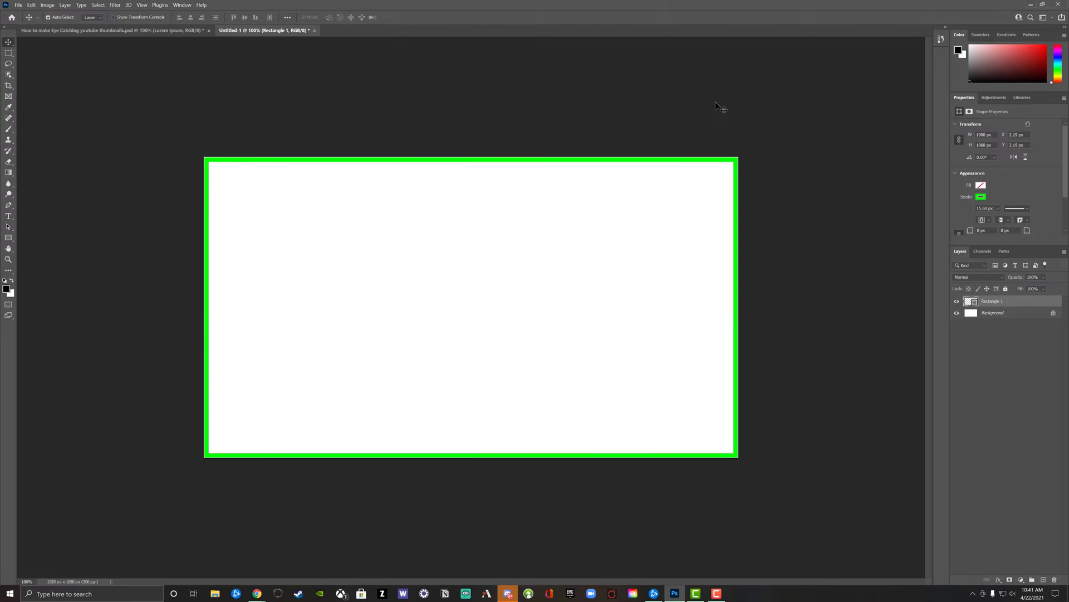
{"action": "mouse_move", "coordinate": [700, 97]}
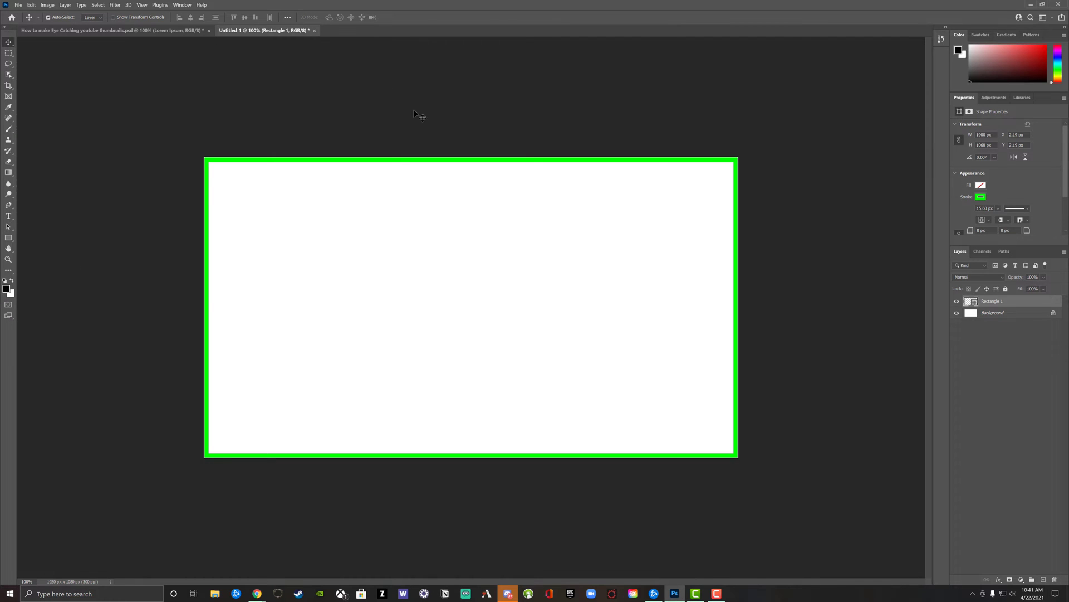
Switch to the finished thumbnail document, then bring up the YouTube search results.
{"action": "left_click", "coordinate": [113, 30]}
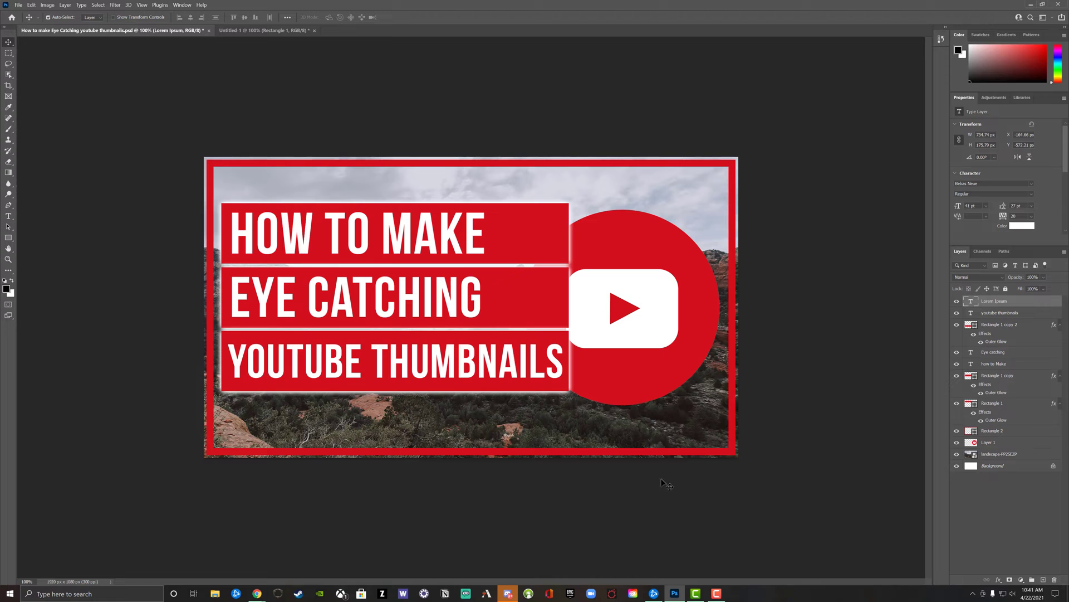
{"action": "mouse_move", "coordinate": [232, 579]}
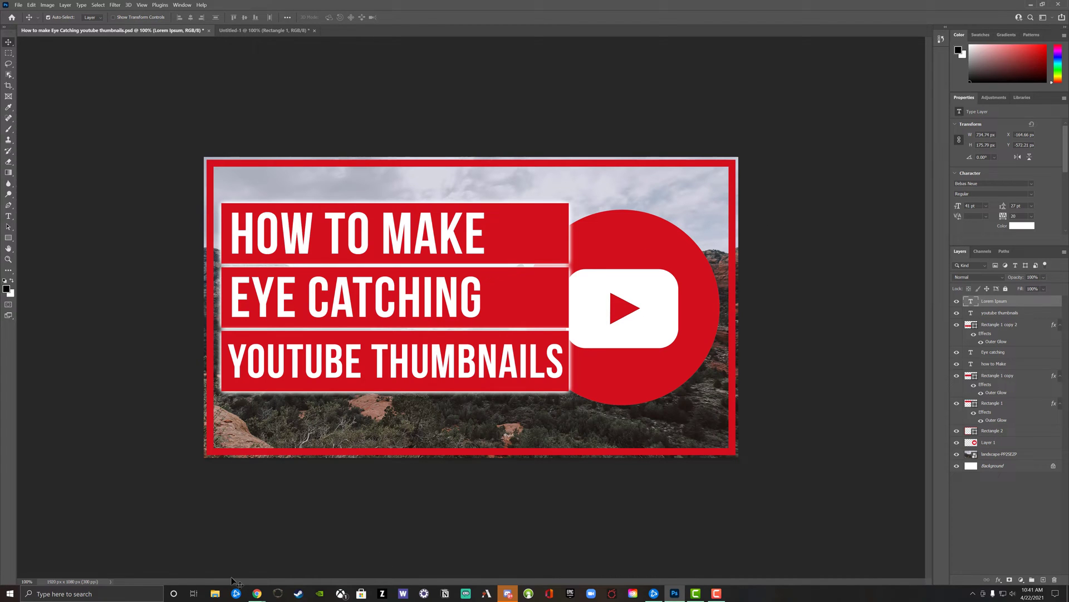
{"action": "left_click", "coordinate": [256, 593]}
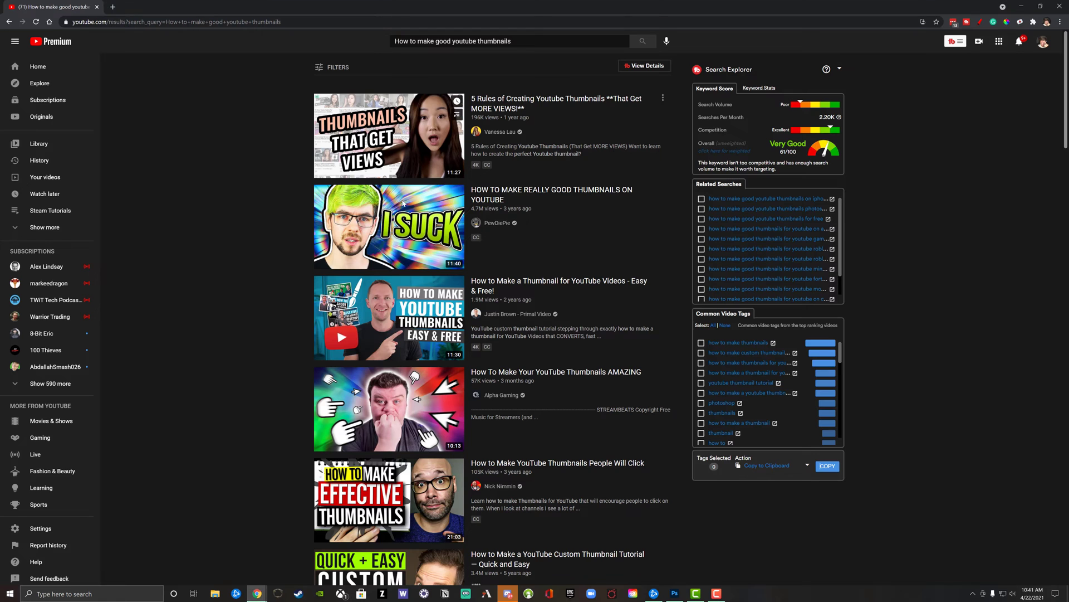
Scroll through the YouTube thumbnail tutorial results to study good thumbnails.
{"action": "scroll", "scroll_direction": "down", "scroll_amount": 3}
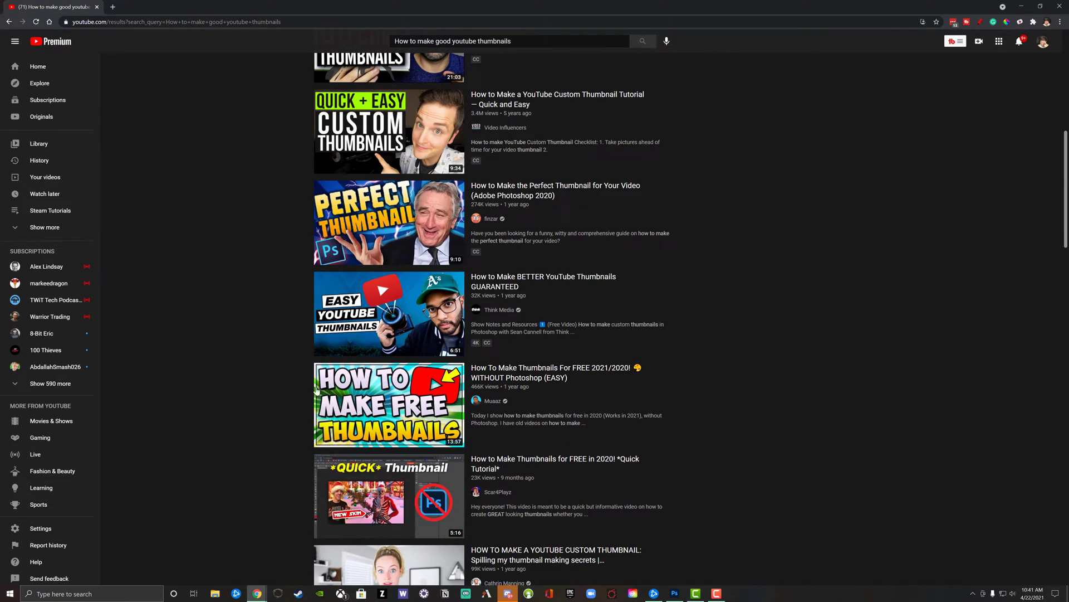
{"action": "scroll", "scroll_direction": "down", "scroll_amount": 3}
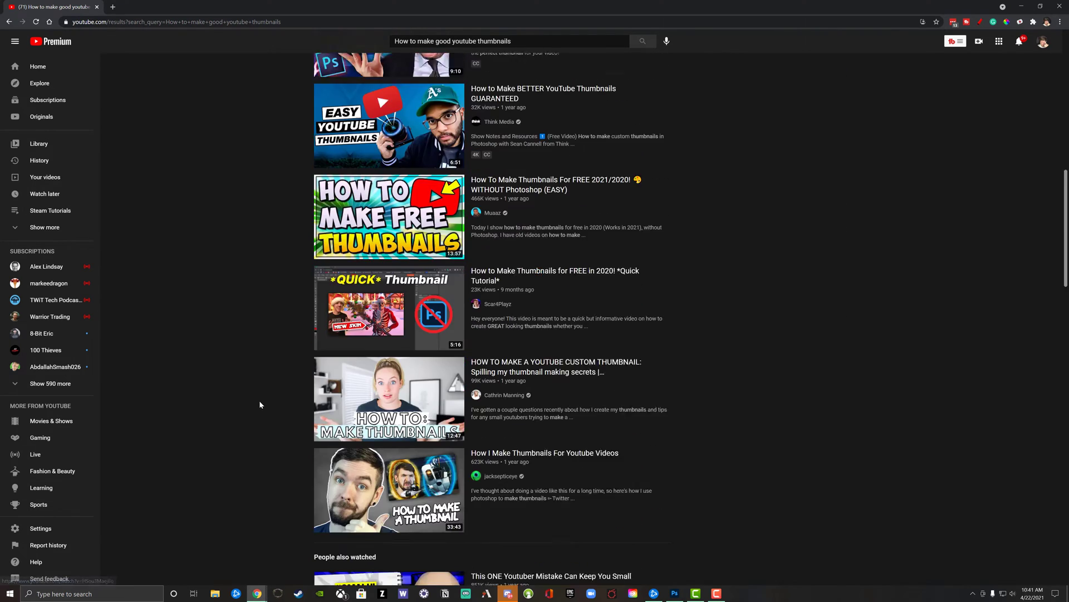
{"action": "scroll", "scroll_direction": "down", "scroll_amount": 3}
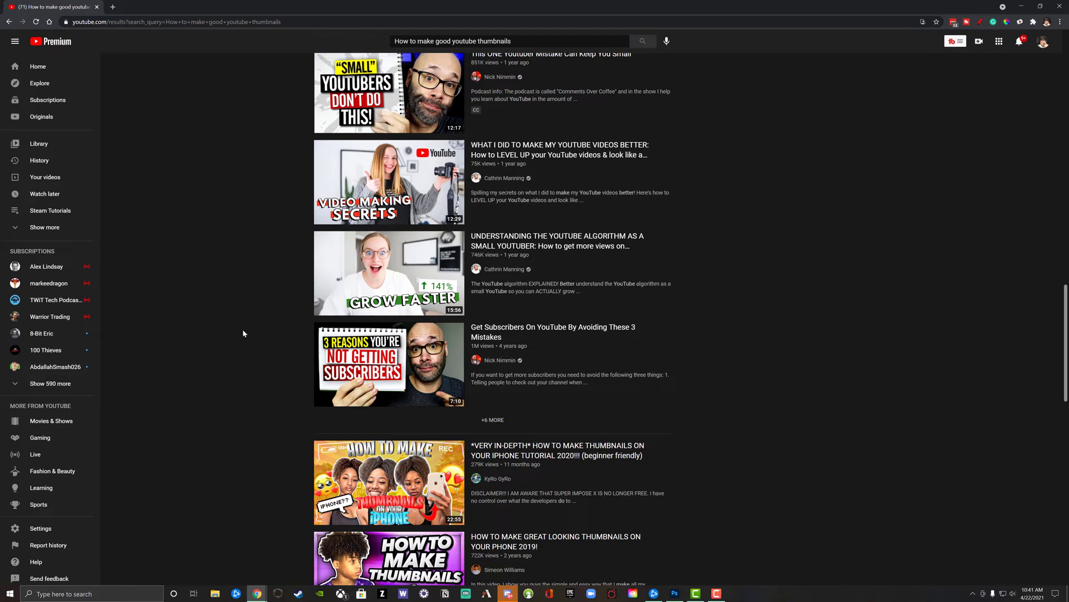
{"action": "scroll", "scroll_direction": "down", "scroll_amount": 3}
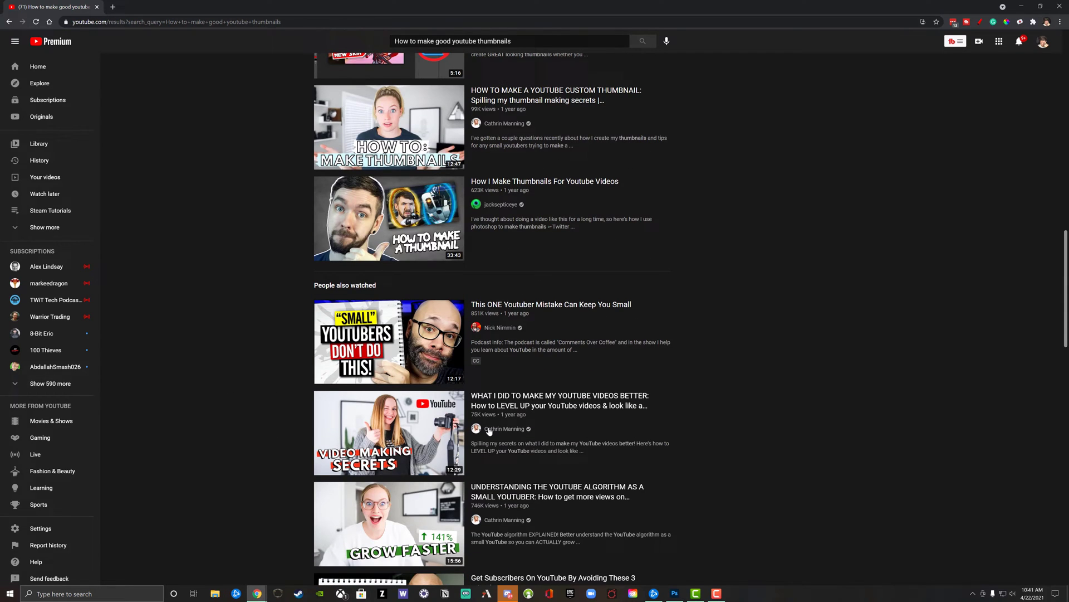
{"action": "scroll", "scroll_direction": "down", "scroll_amount": 3}
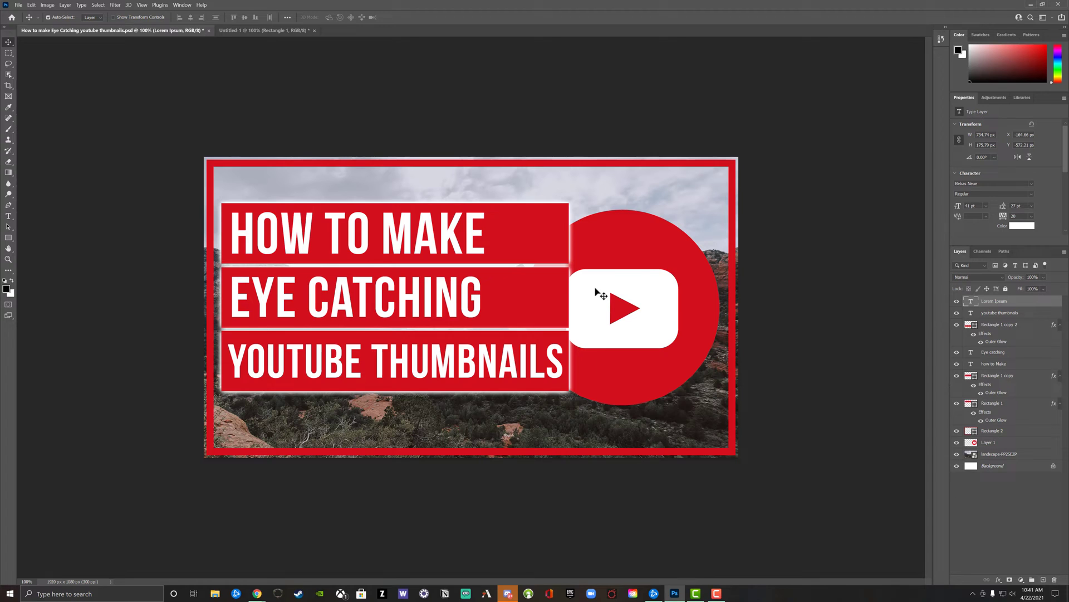
{"action": "mouse_move", "coordinate": [552, 231]}
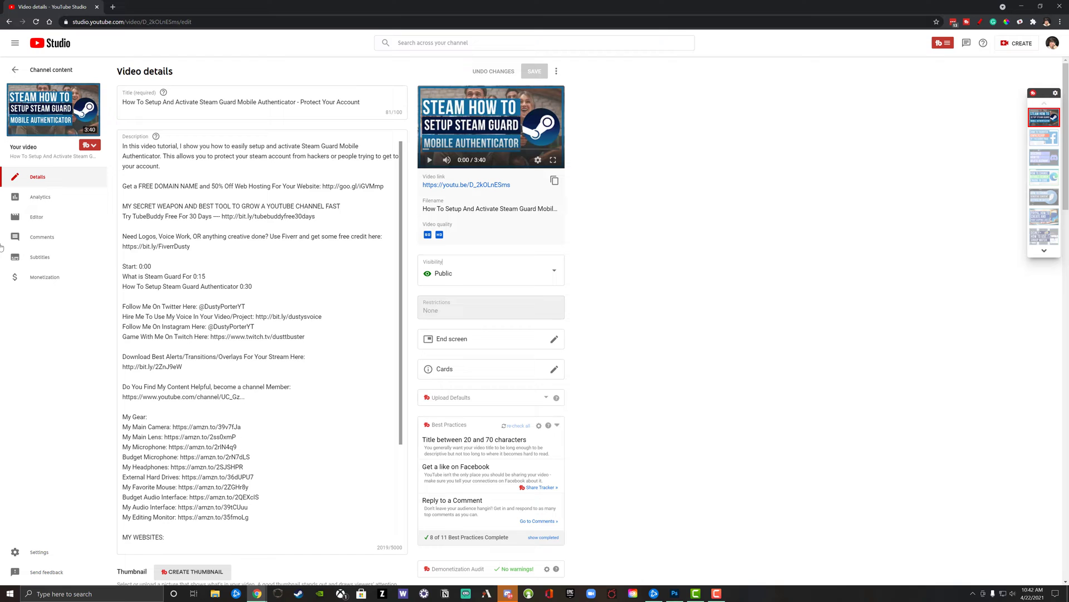
{"action": "mouse_move", "coordinate": [96, 145]}
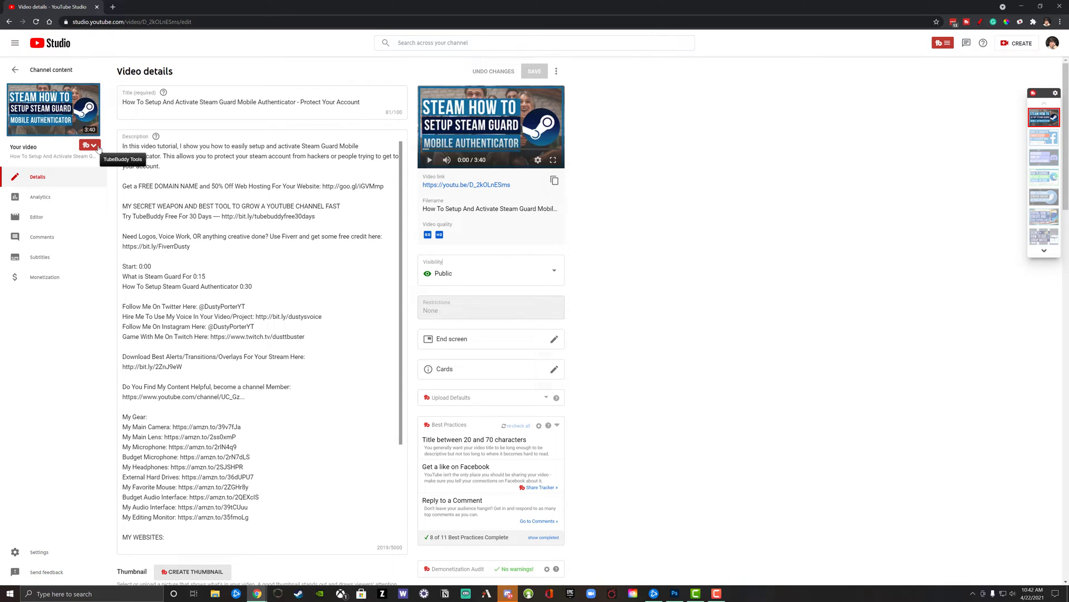
Open the TubeBuddy tools menu on the Steam Guard video's details page.
{"action": "left_click", "coordinate": [90, 144]}
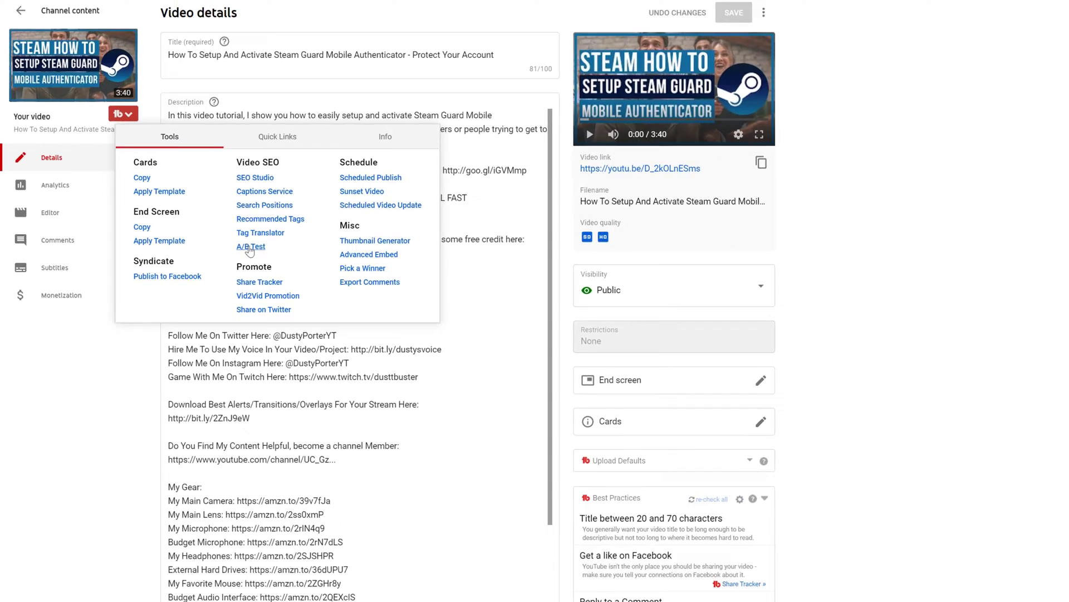
Start a Thumbnail CTR A/B test running for a set 14 days.
{"action": "left_click", "coordinate": [251, 247]}
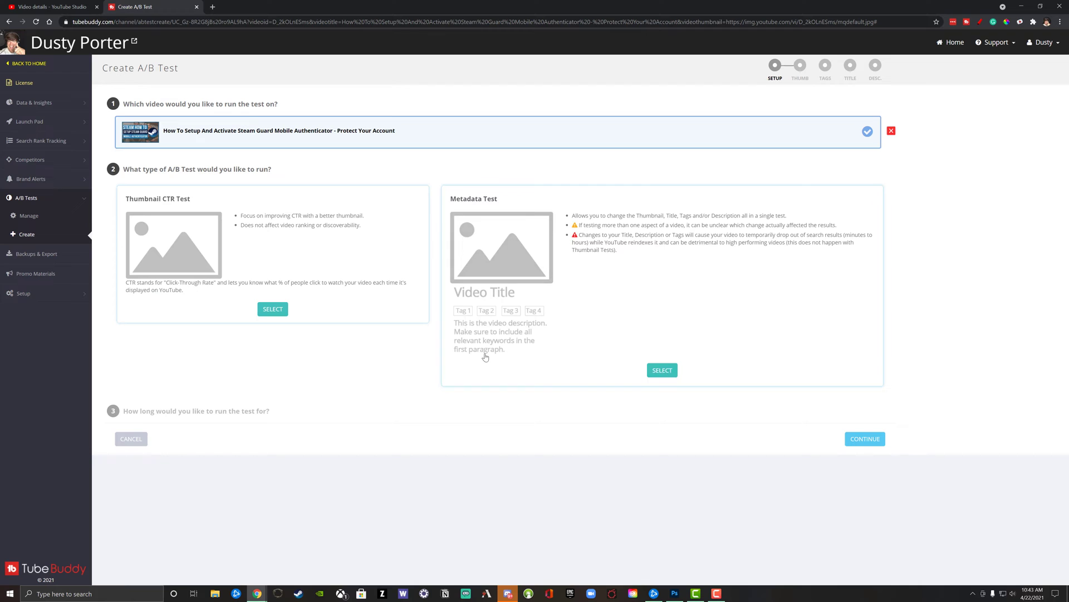
{"action": "mouse_move", "coordinate": [332, 296]}
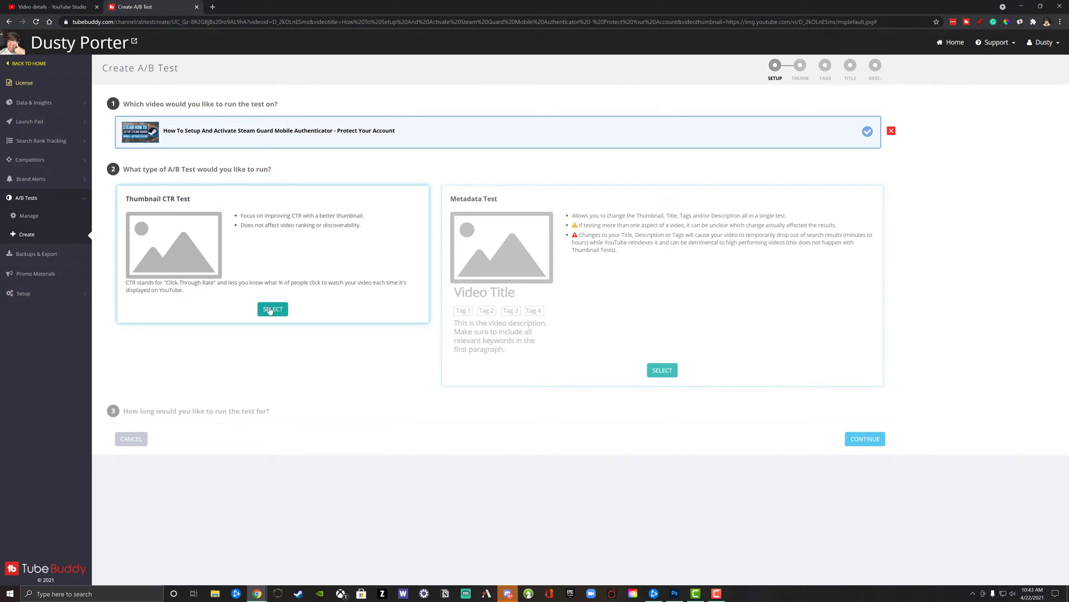
{"action": "left_click", "coordinate": [272, 309]}
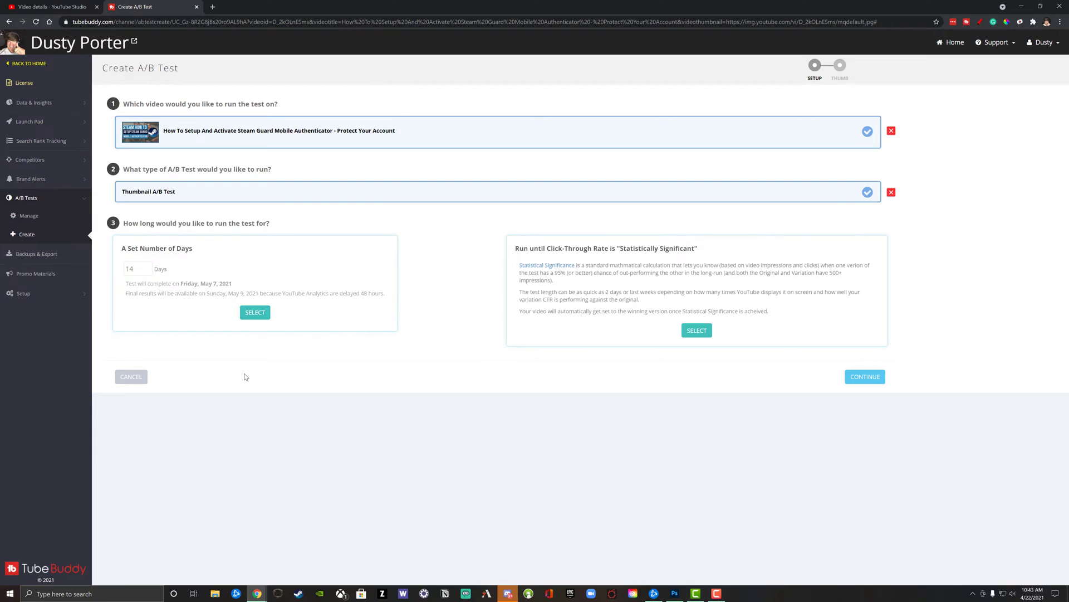
{"action": "mouse_move", "coordinate": [257, 353]}
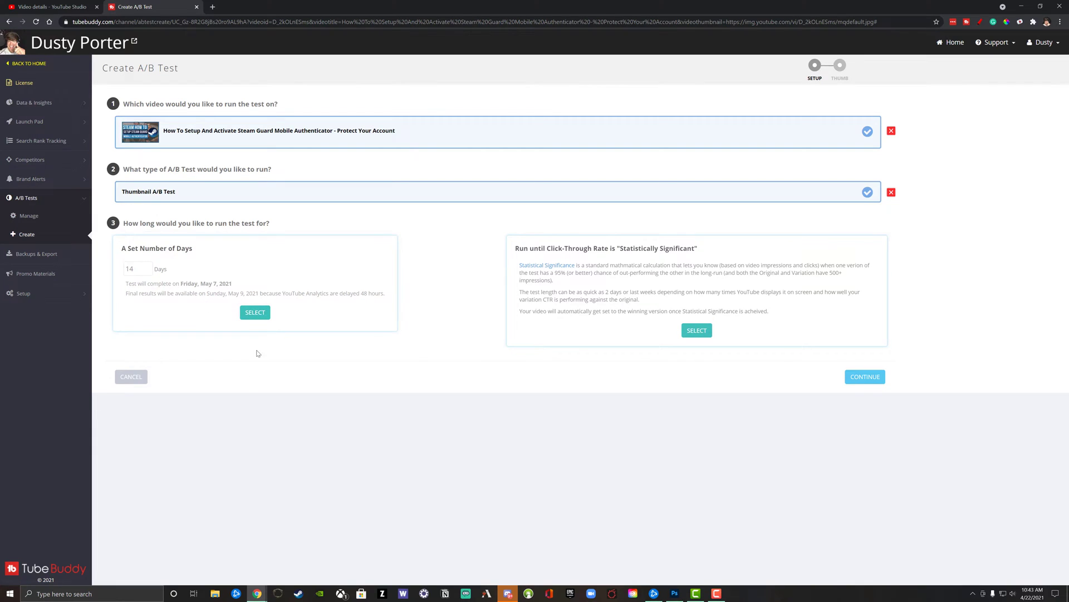
{"action": "left_click", "coordinate": [254, 312]}
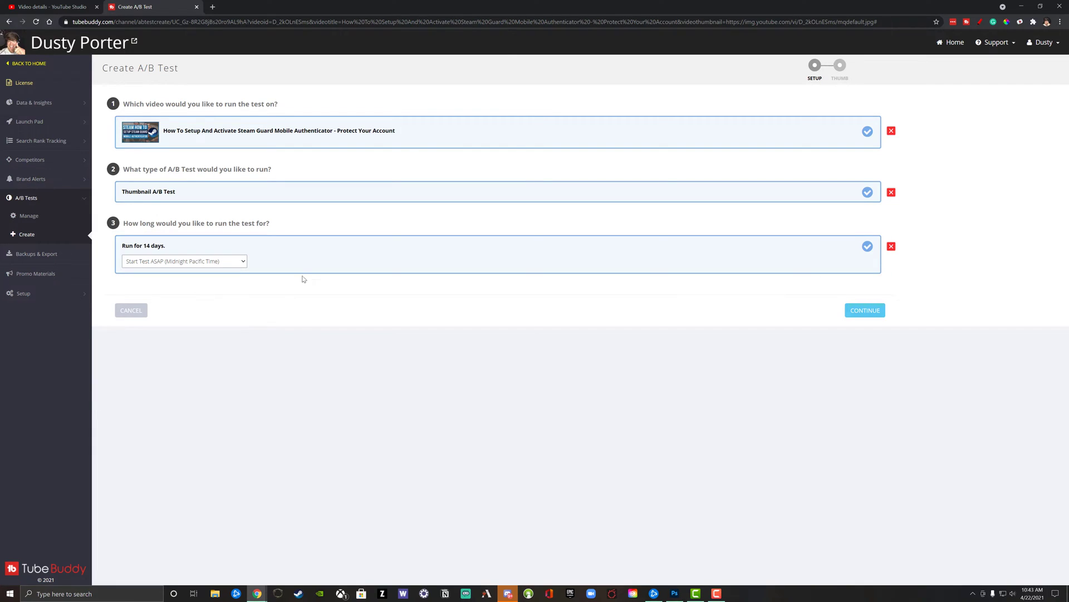
{"action": "left_click", "coordinate": [864, 310]}
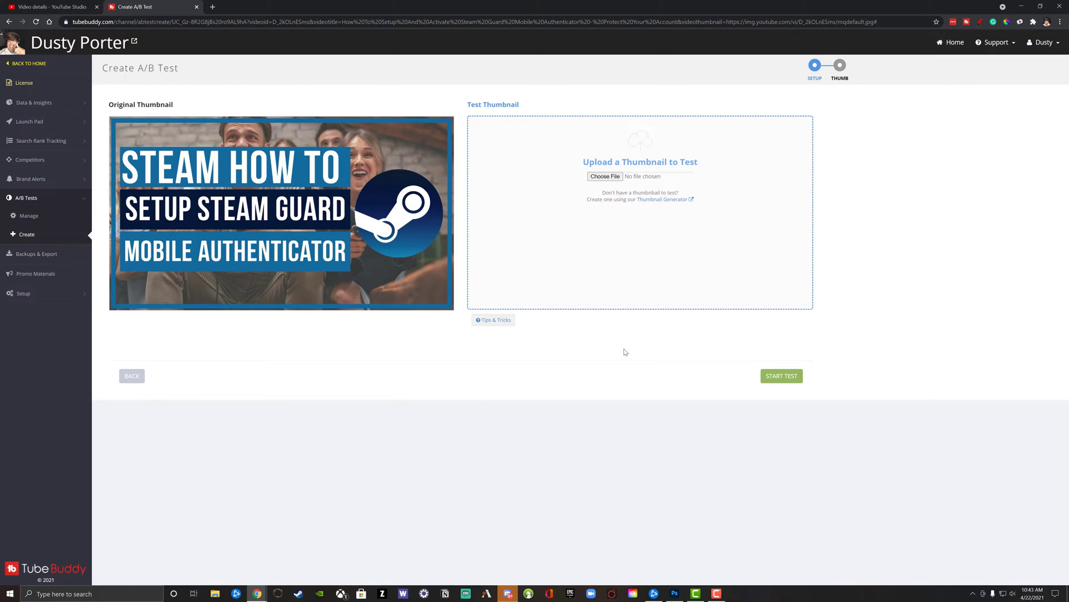
{"action": "mouse_move", "coordinate": [646, 202]}
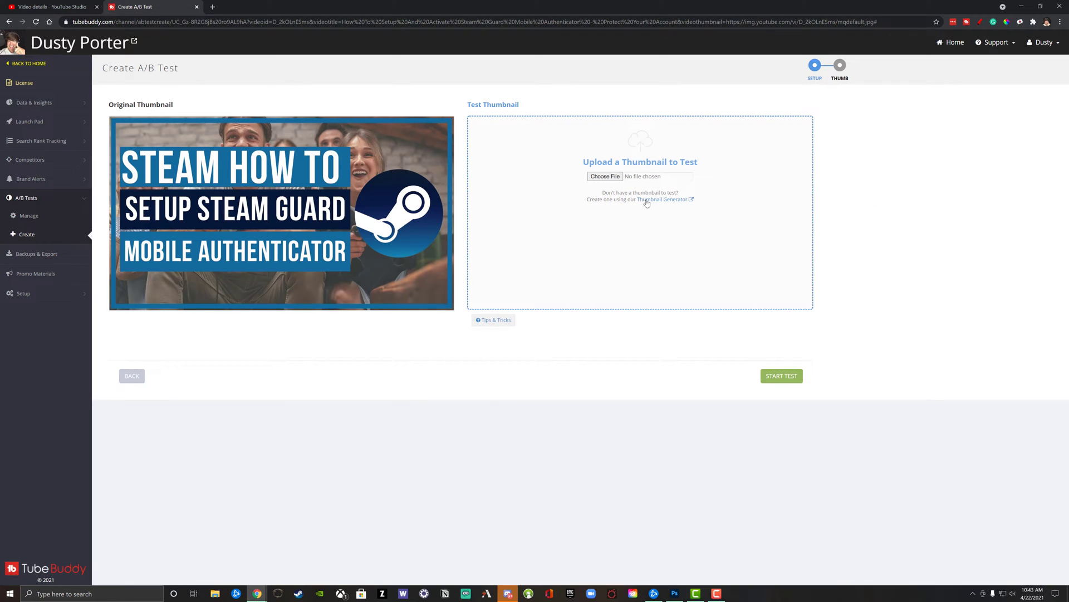
Upload the exported eye-catching red thumbnail JPG as the test image.
{"action": "left_click", "coordinate": [603, 176]}
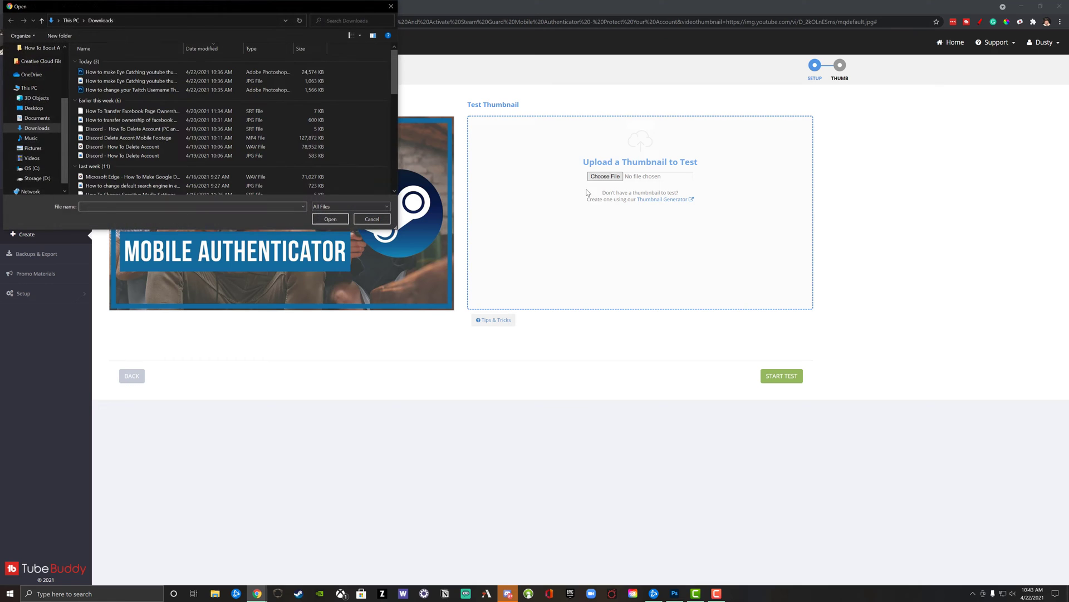
{"action": "left_click", "coordinate": [129, 81]}
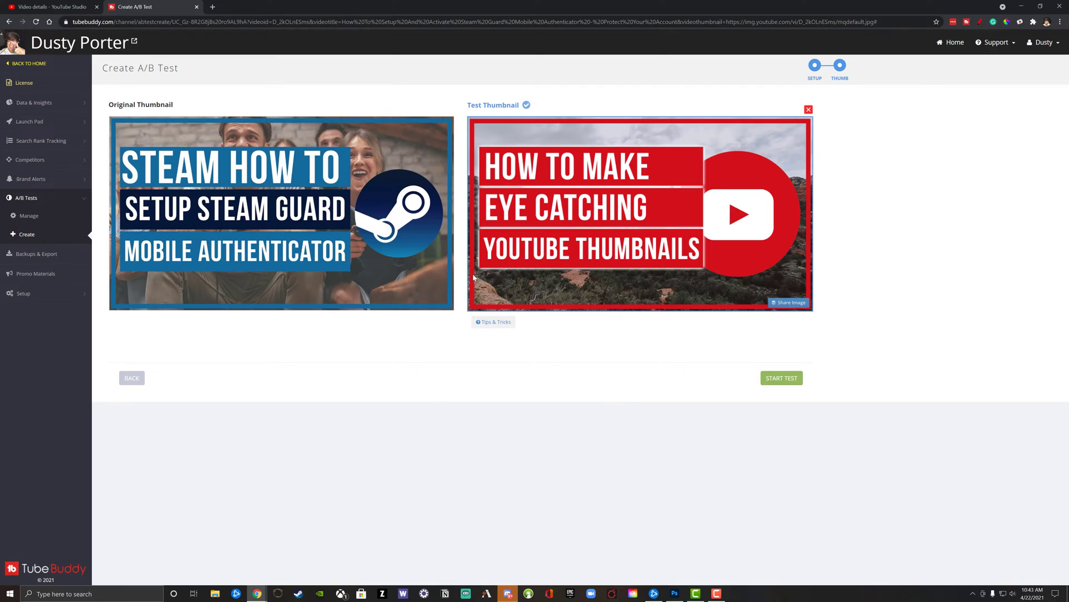
{"action": "mouse_move", "coordinate": [641, 197]}
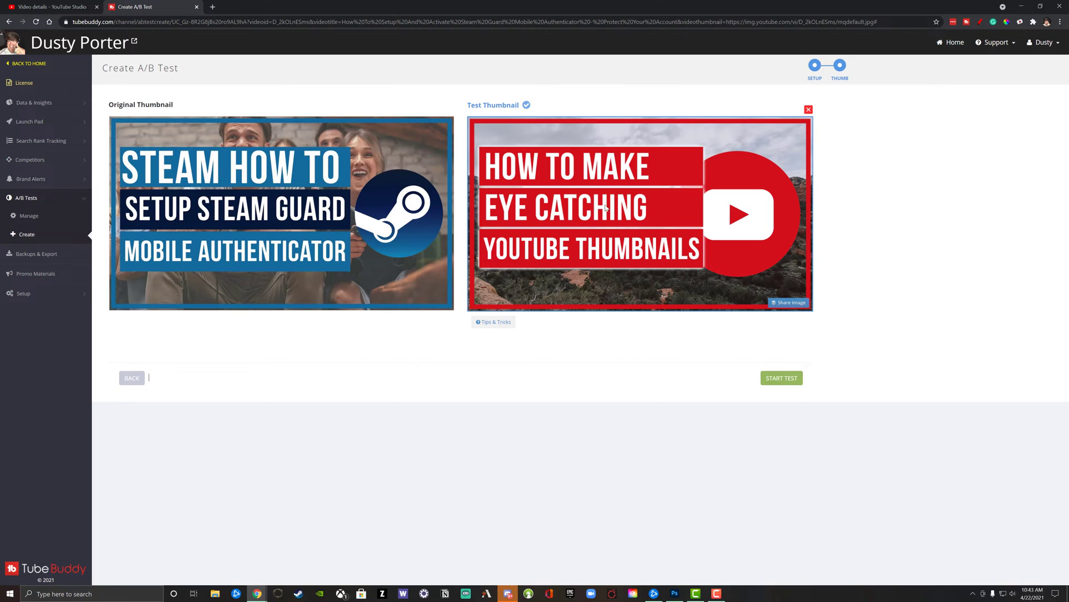
{"action": "mouse_move", "coordinate": [548, 250]}
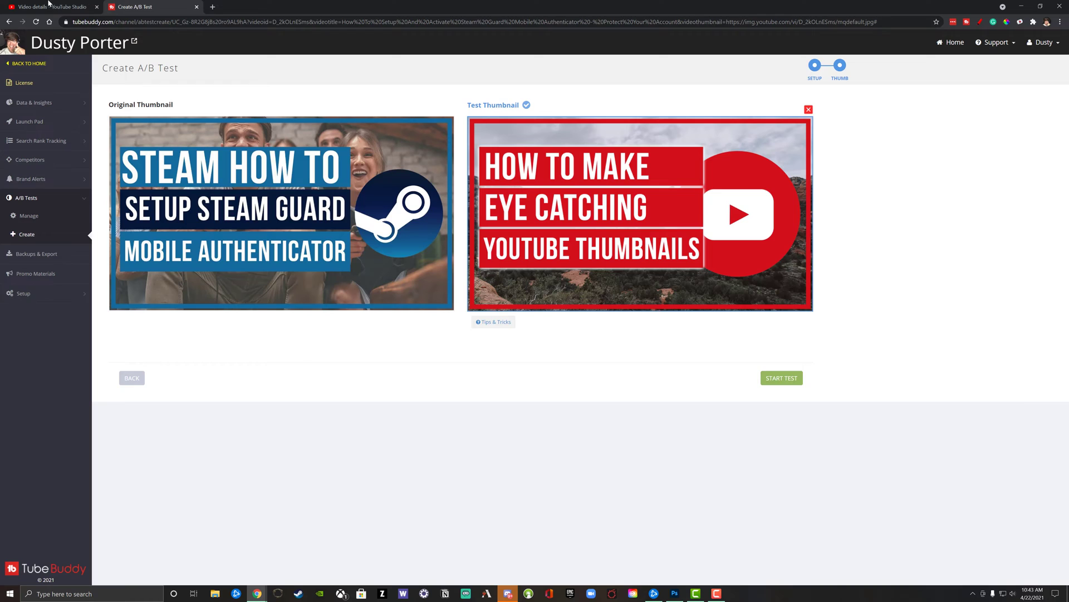
{"action": "left_click", "coordinate": [48, 7]}
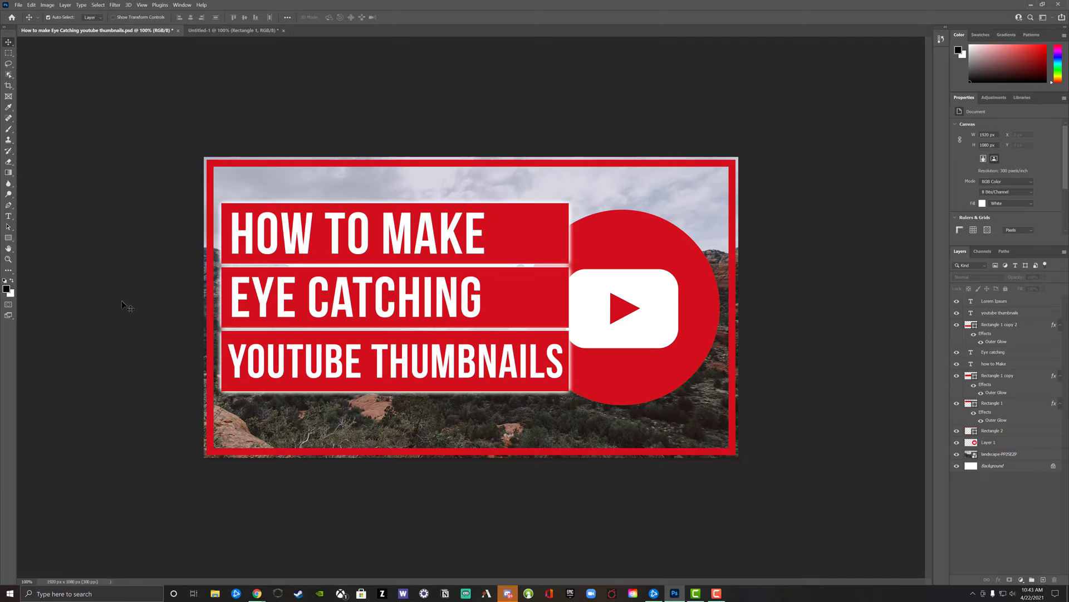
{"action": "mouse_move", "coordinate": [291, 343]}
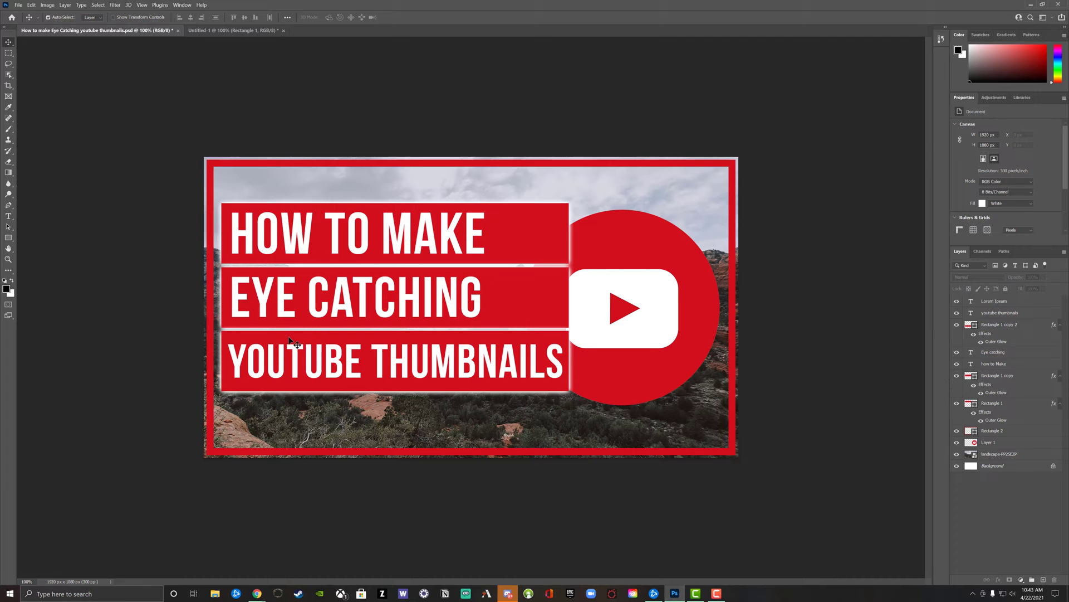
{"action": "mouse_move", "coordinate": [520, 285]}
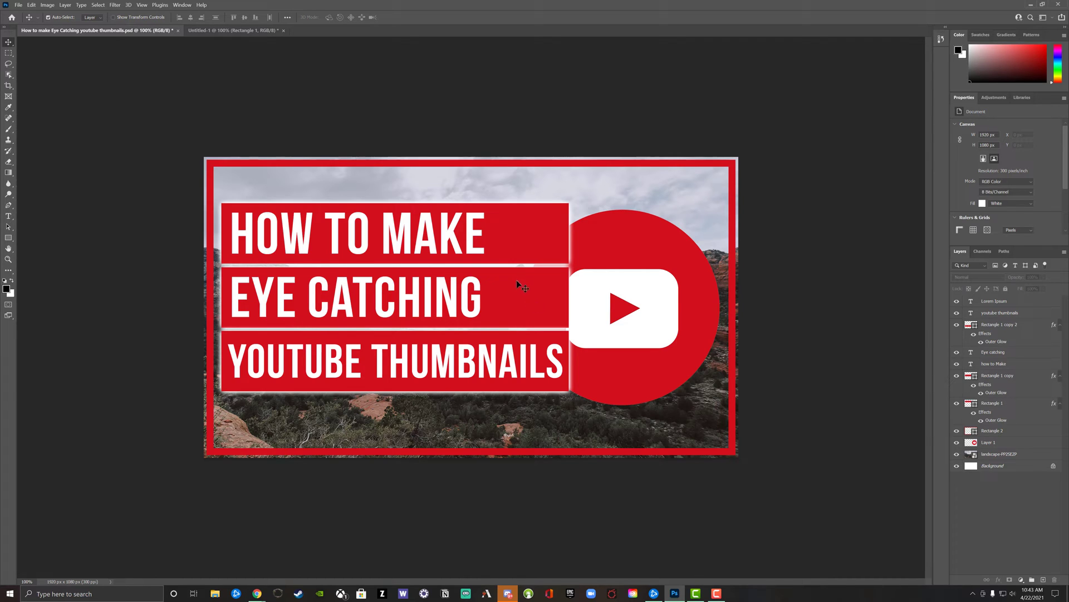
{"action": "mouse_move", "coordinate": [514, 331]}
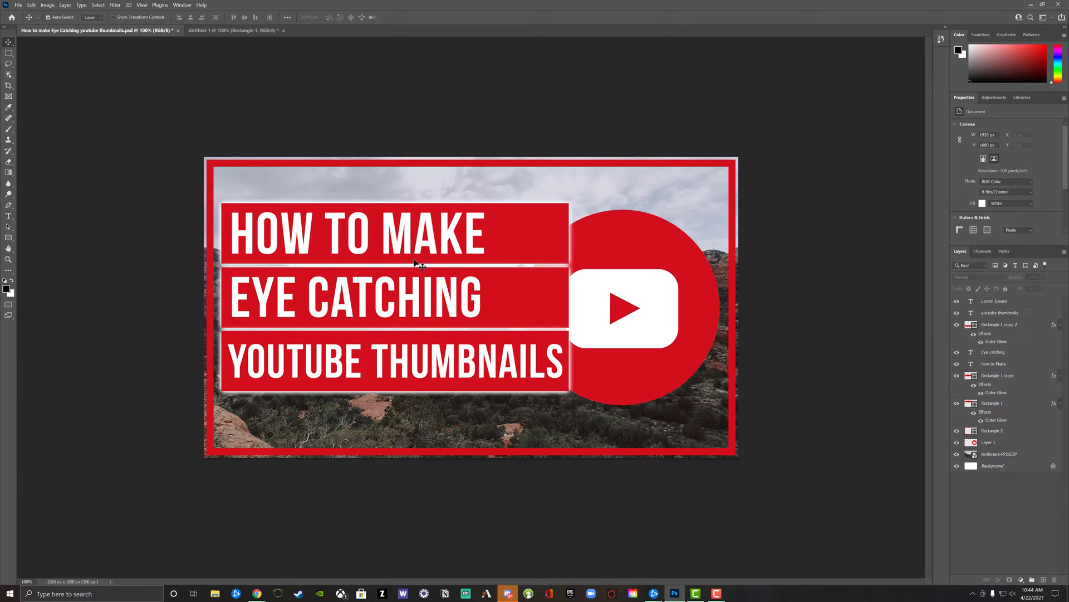
{"action": "mouse_move", "coordinate": [337, 435]}
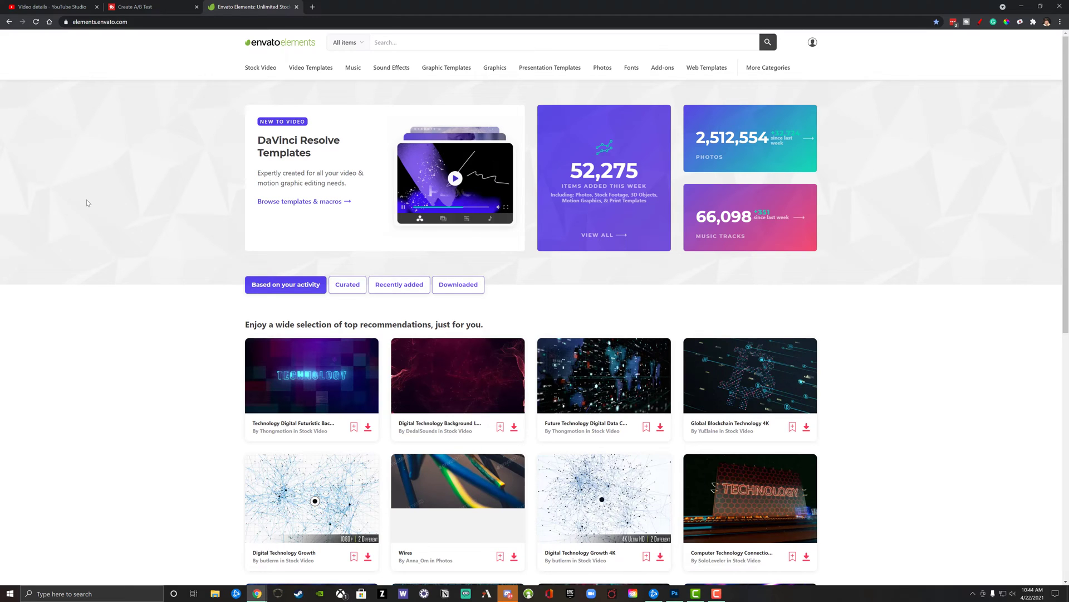
Search Envato Elements Photos for 'dog' and scroll the results.
{"action": "left_click", "coordinate": [346, 42]}
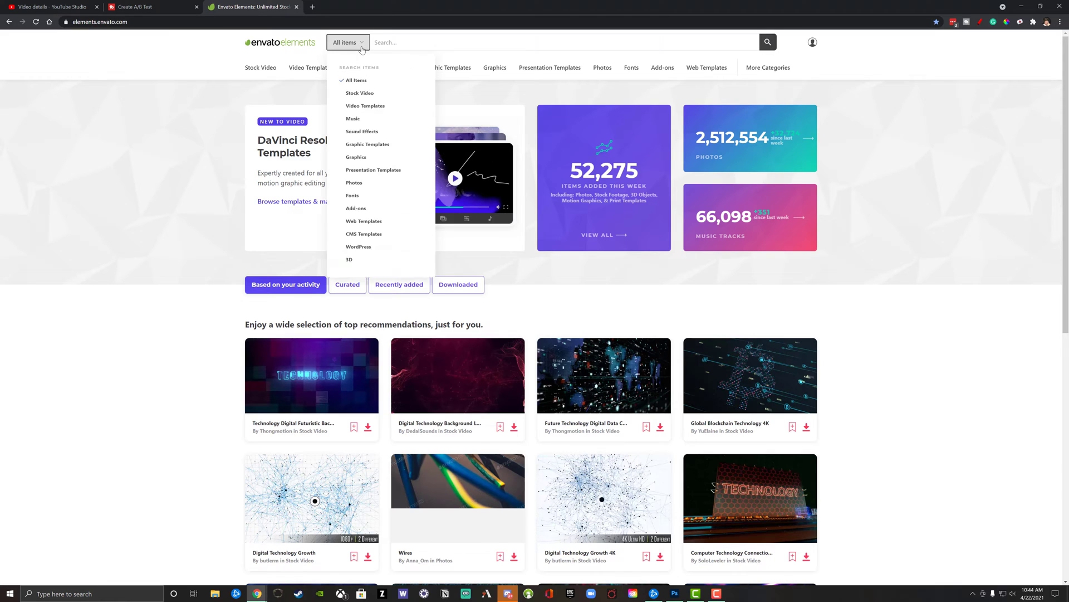
{"action": "left_click", "coordinate": [354, 183]}
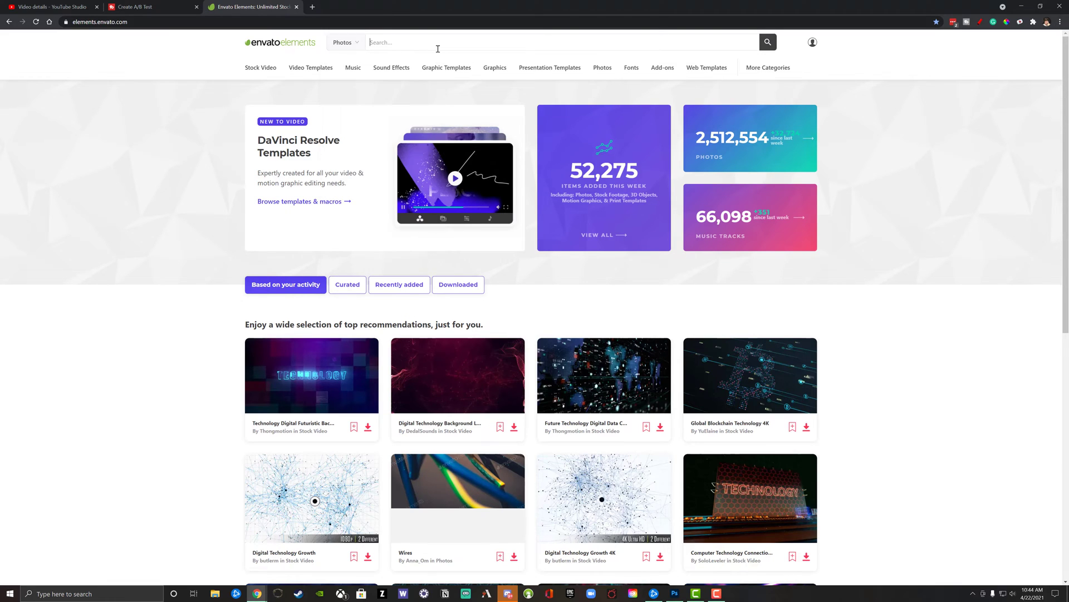
{"action": "type", "text": "dog"}
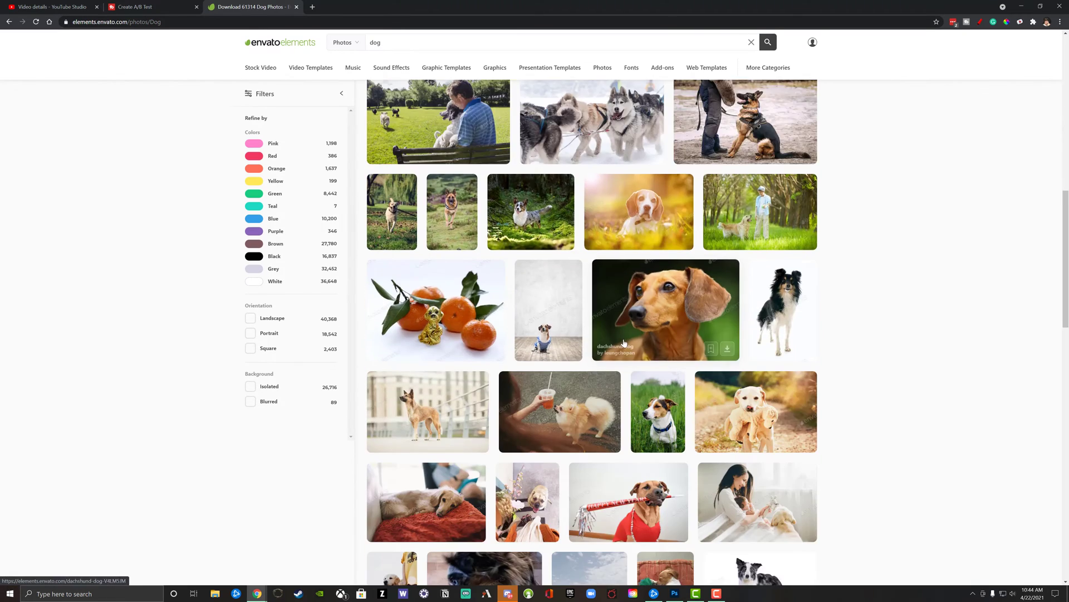
{"action": "scroll", "scroll_direction": "down", "scroll_amount": 3}
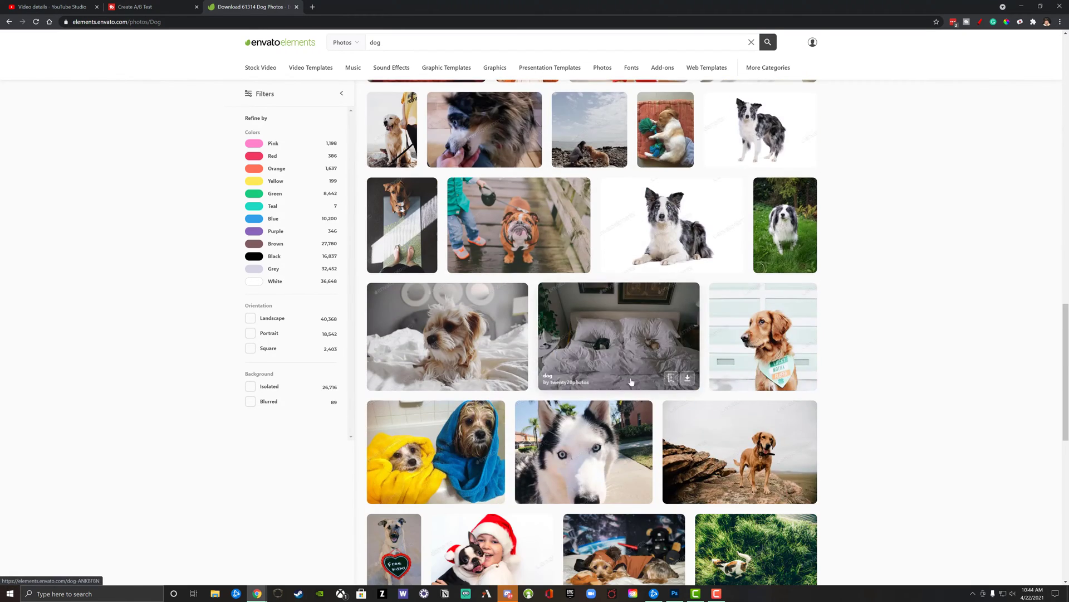